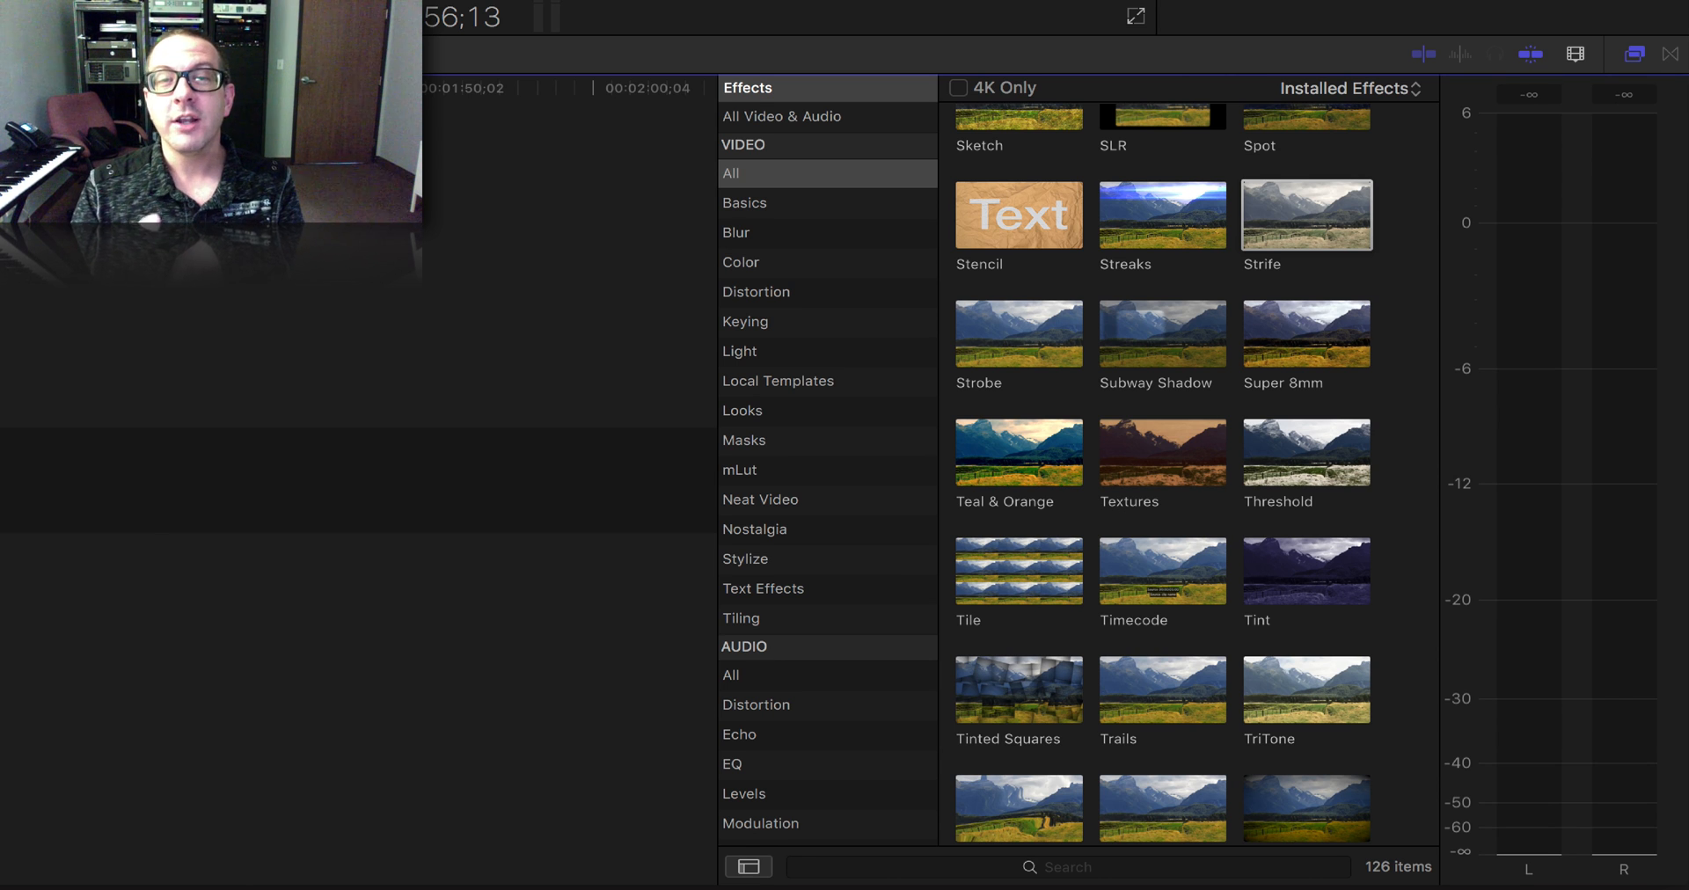
pyautogui.moveTo(1158, 231)
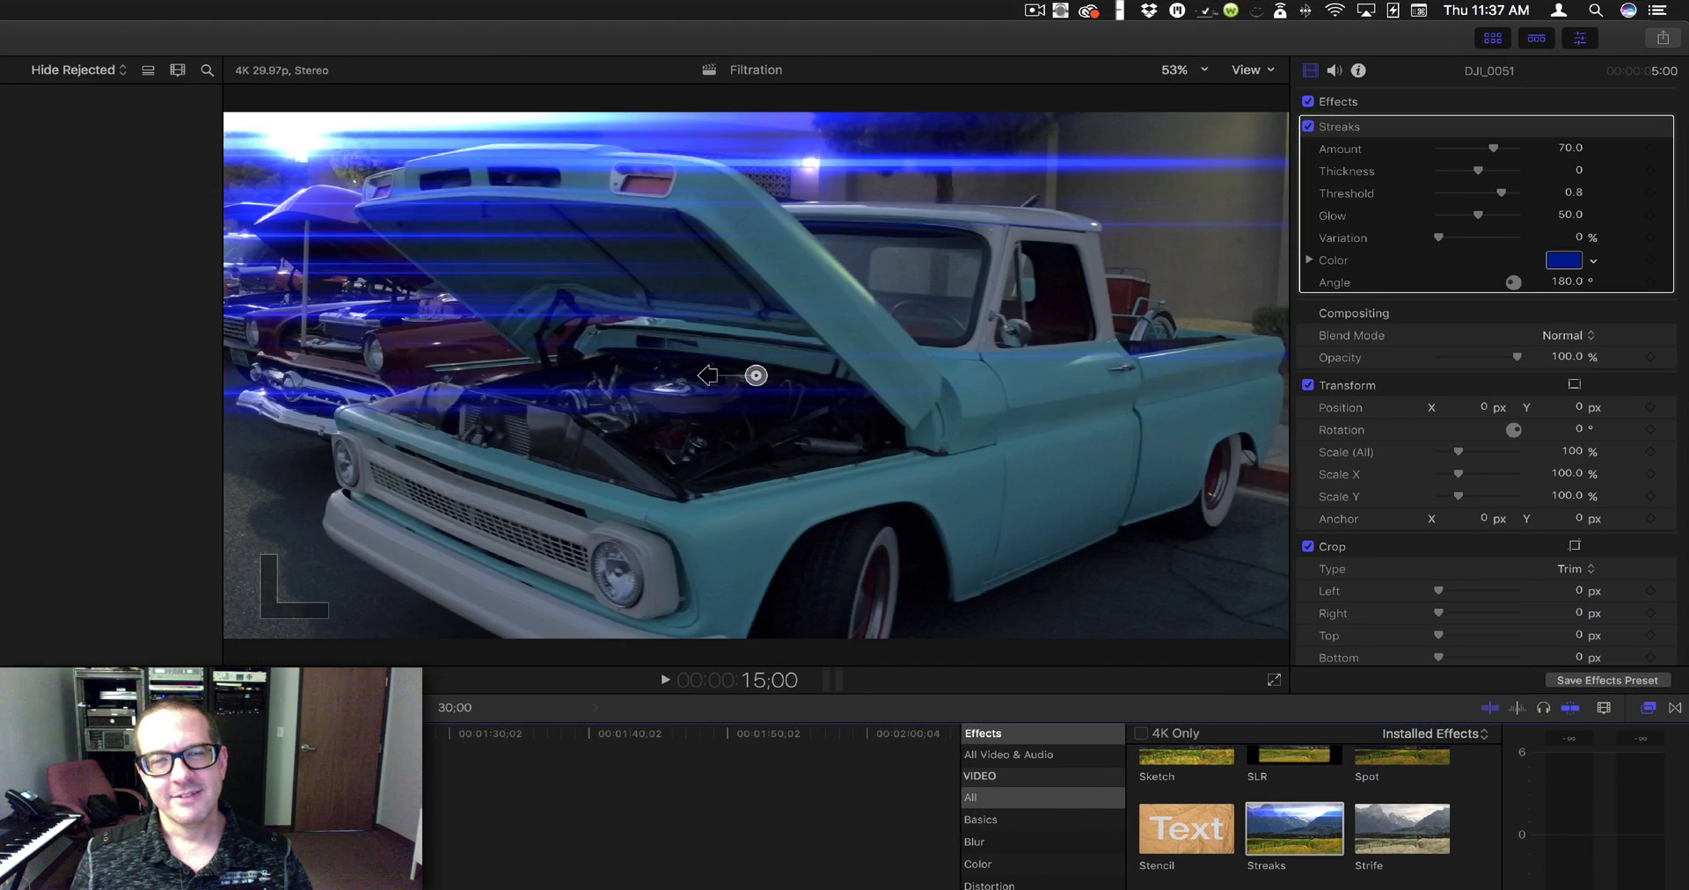
# Step: Push the truck clip's Streaks Amount slider to its maximum of 100
pyautogui.click(665, 680)
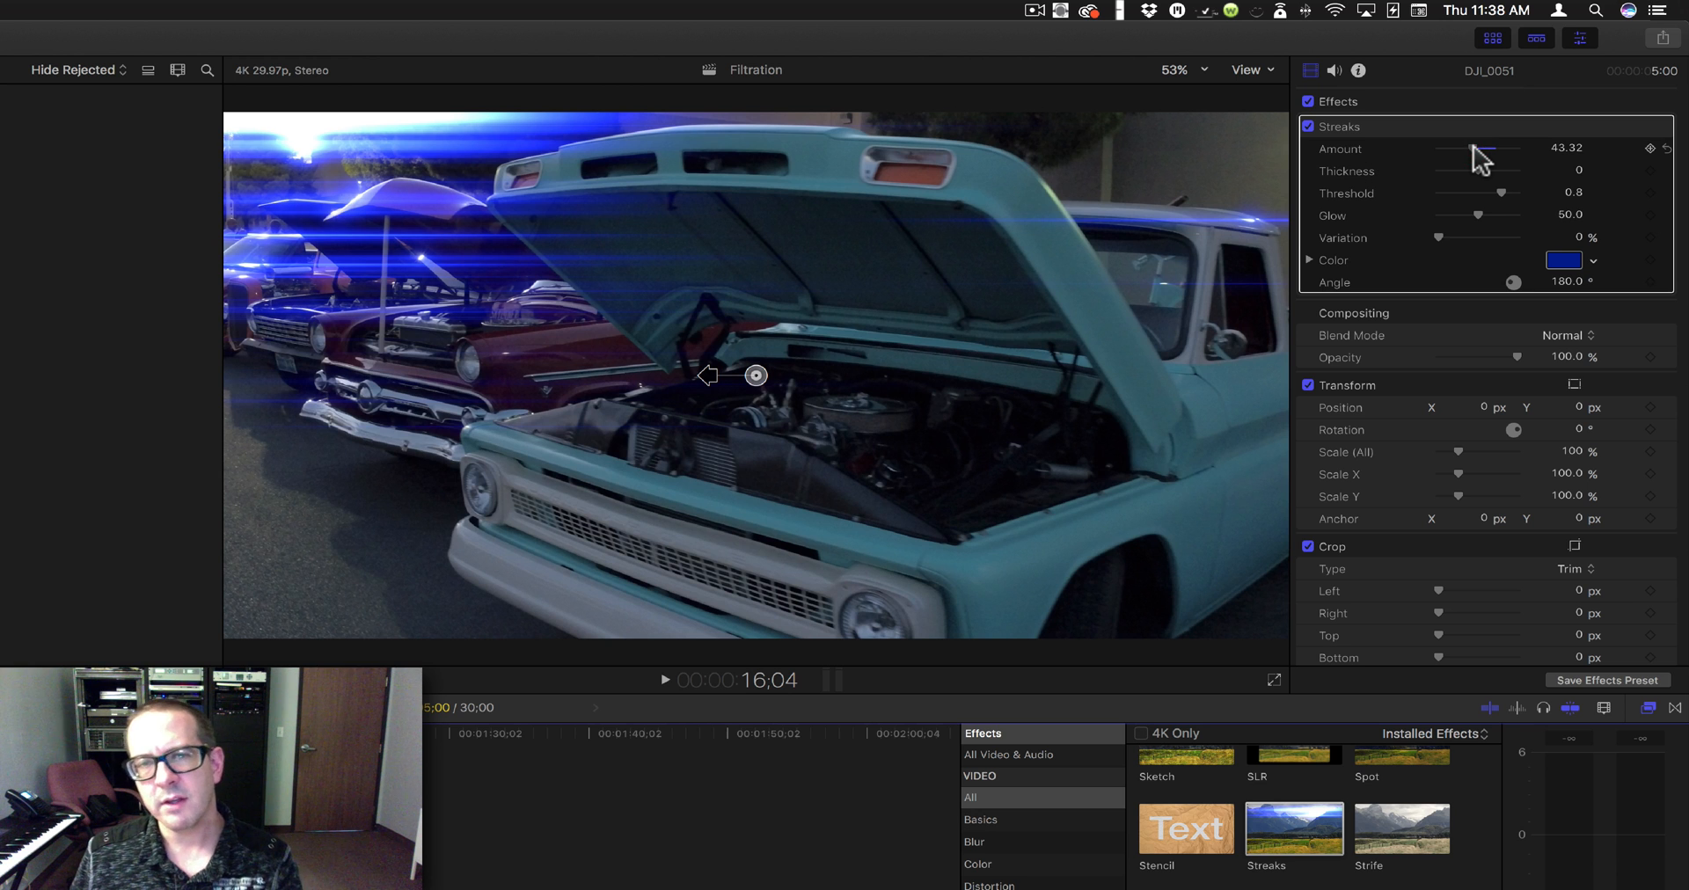
pyautogui.moveTo(1482, 149); pyautogui.dragTo(1470, 149)
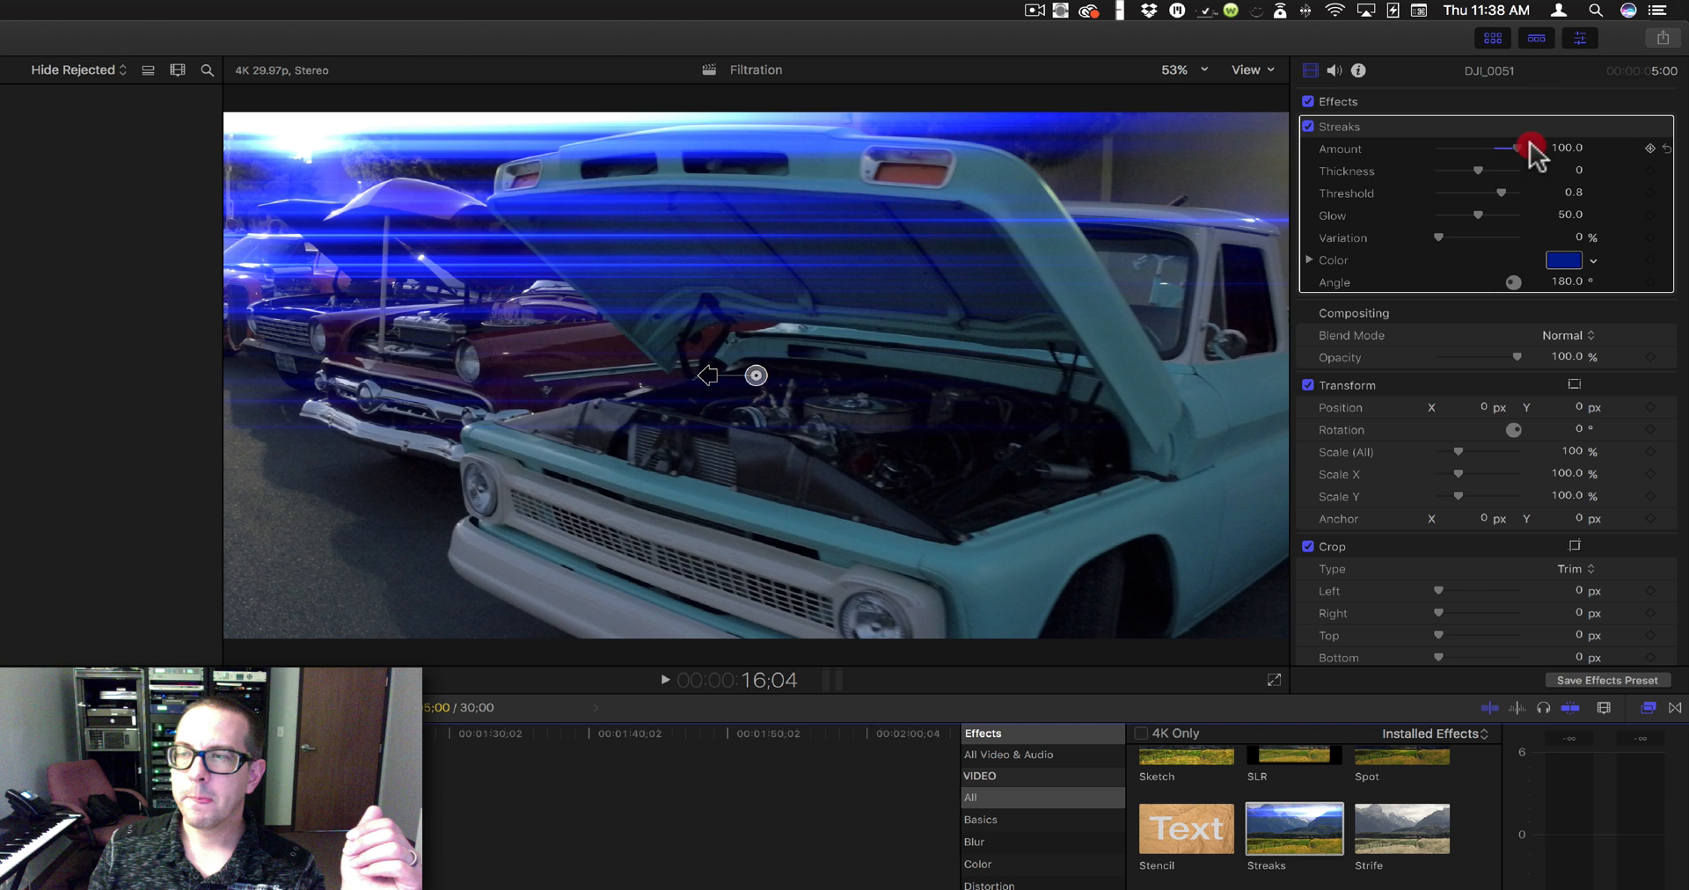
# Step: Adjust the Streaks Thickness slider back and forth, settling at 0.02
pyautogui.moveTo(1497, 171); pyautogui.dragTo(1465, 171)
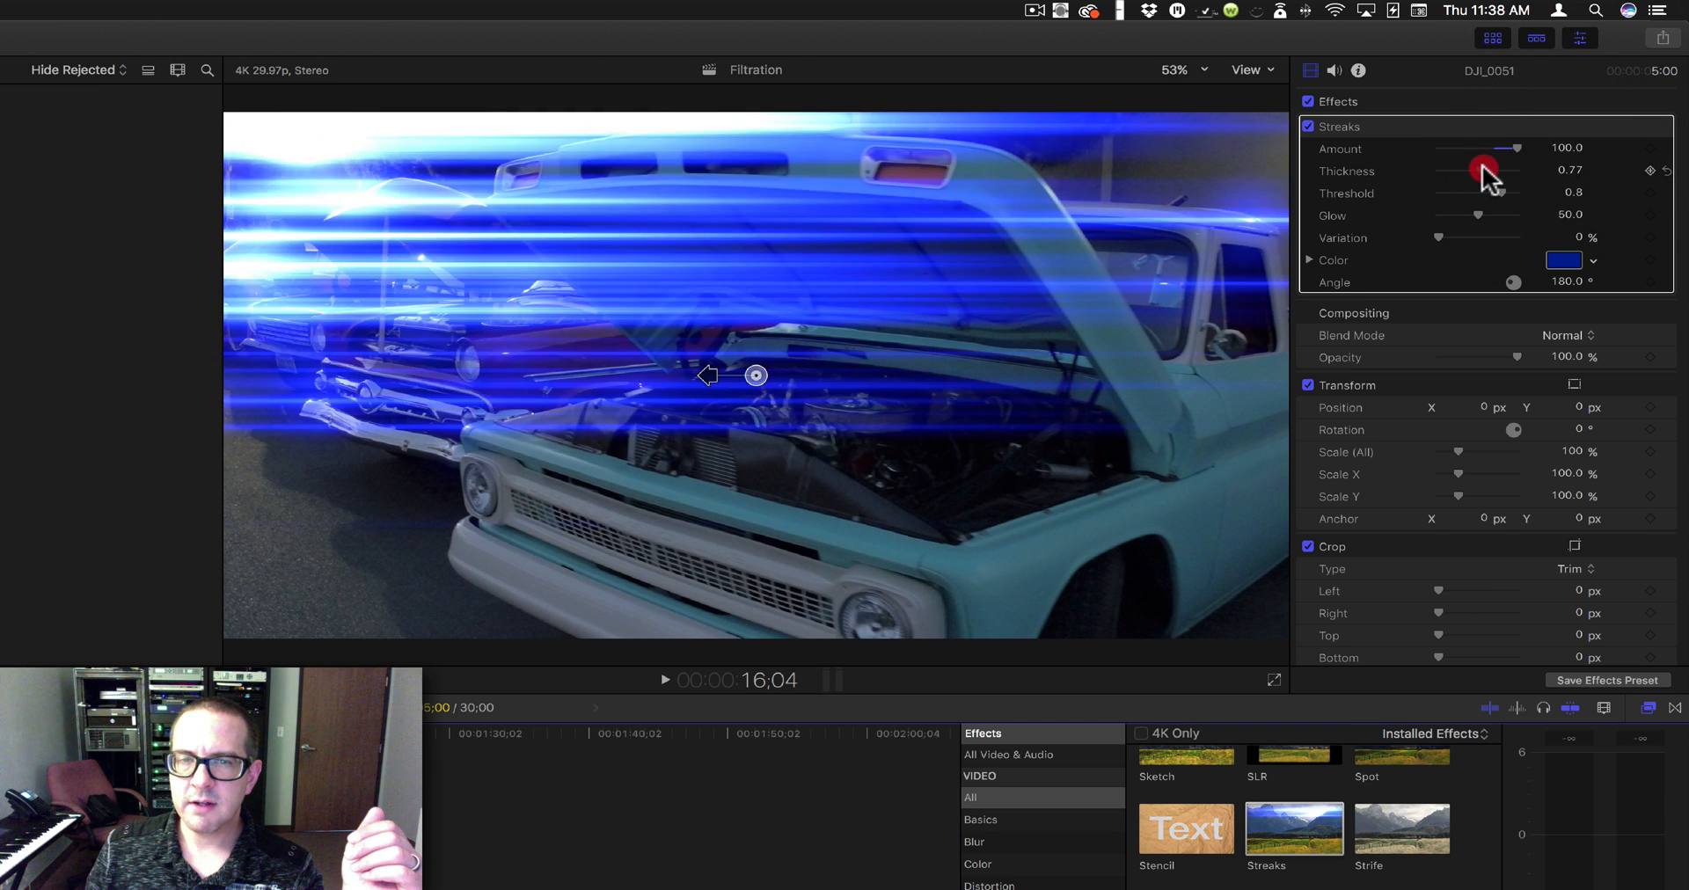
pyautogui.moveTo(1476, 171); pyautogui.dragTo(1508, 171)
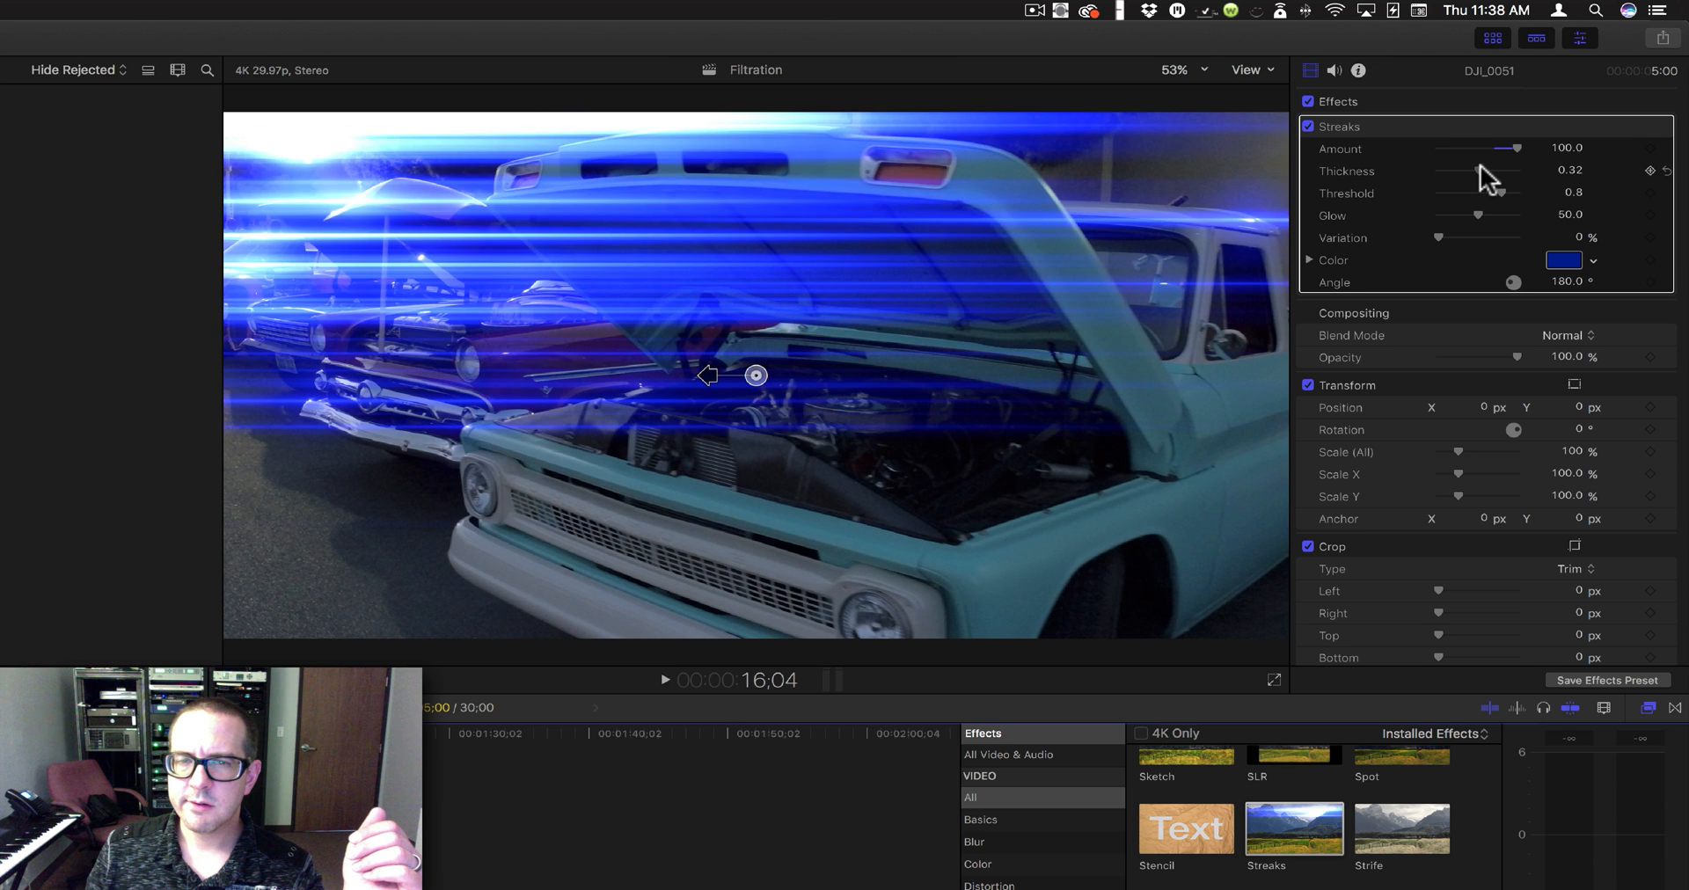
pyautogui.moveTo(1497, 169); pyautogui.dragTo(1443, 169)
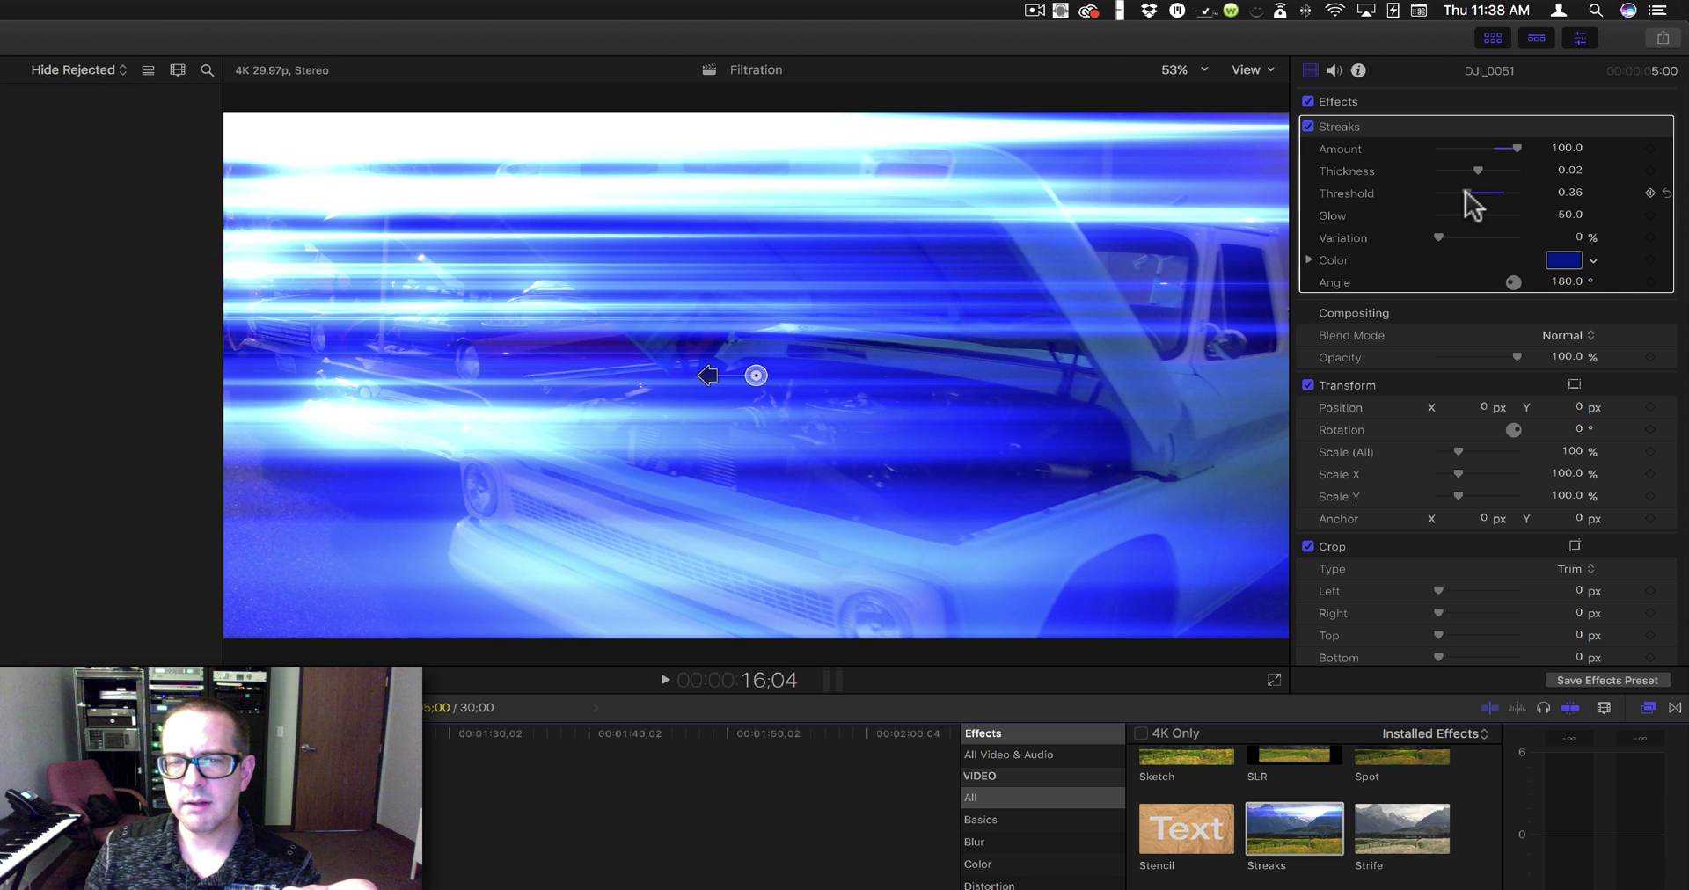
# Step: Raise the Streaks Threshold, then bring it down to about 0.41
pyautogui.moveTo(1470, 193); pyautogui.dragTo(1497, 192)
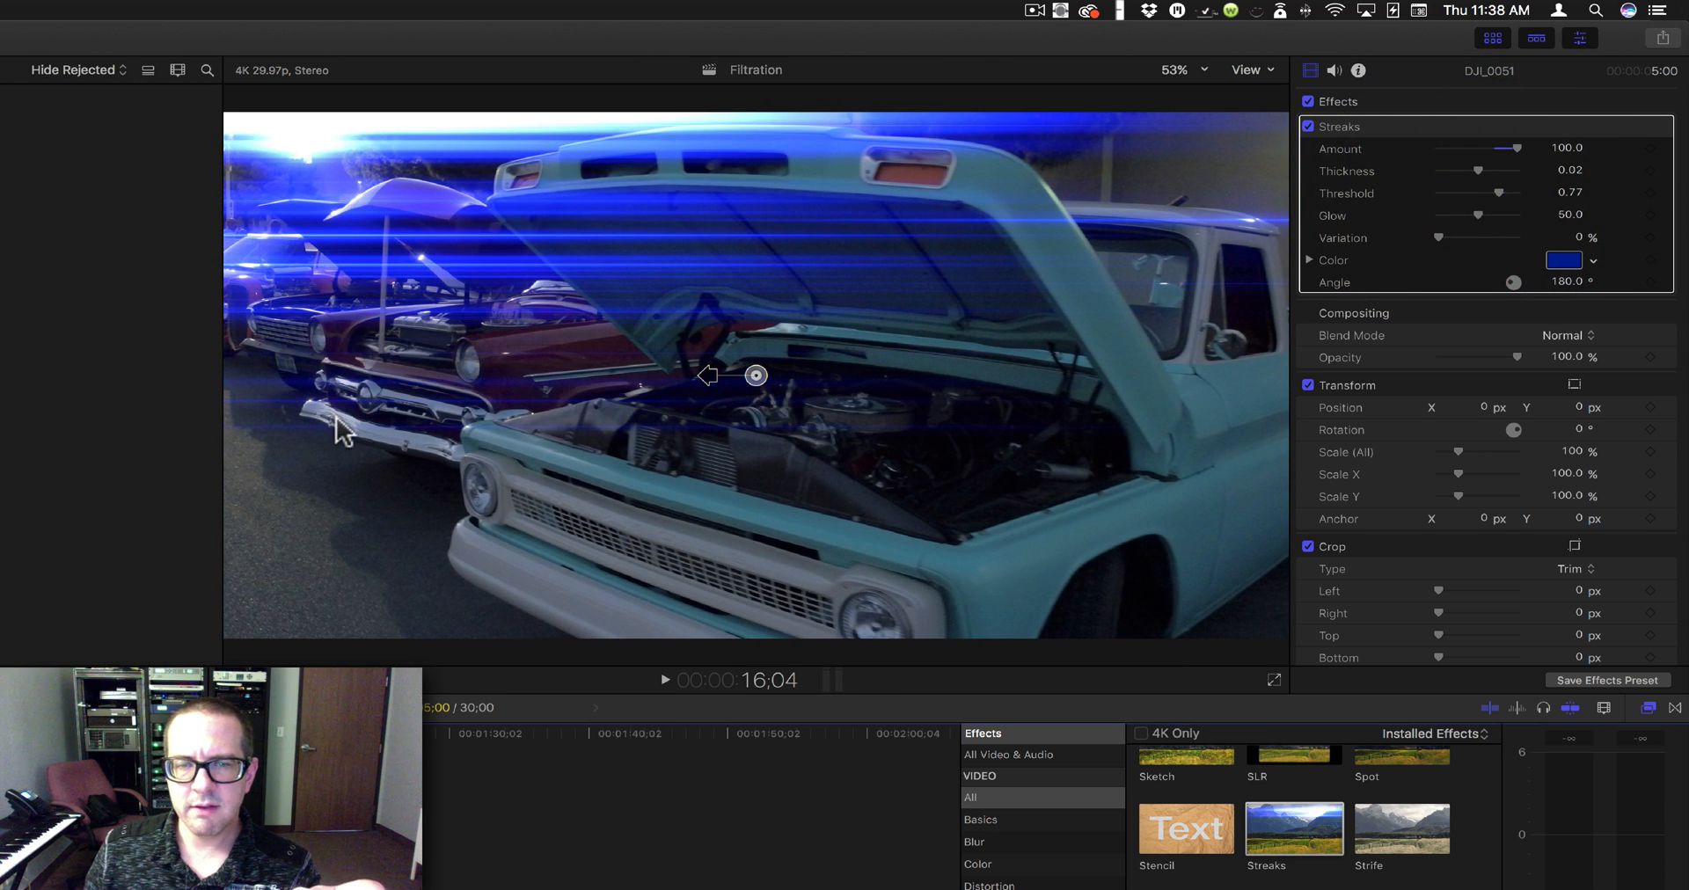
pyautogui.moveTo(494, 575)
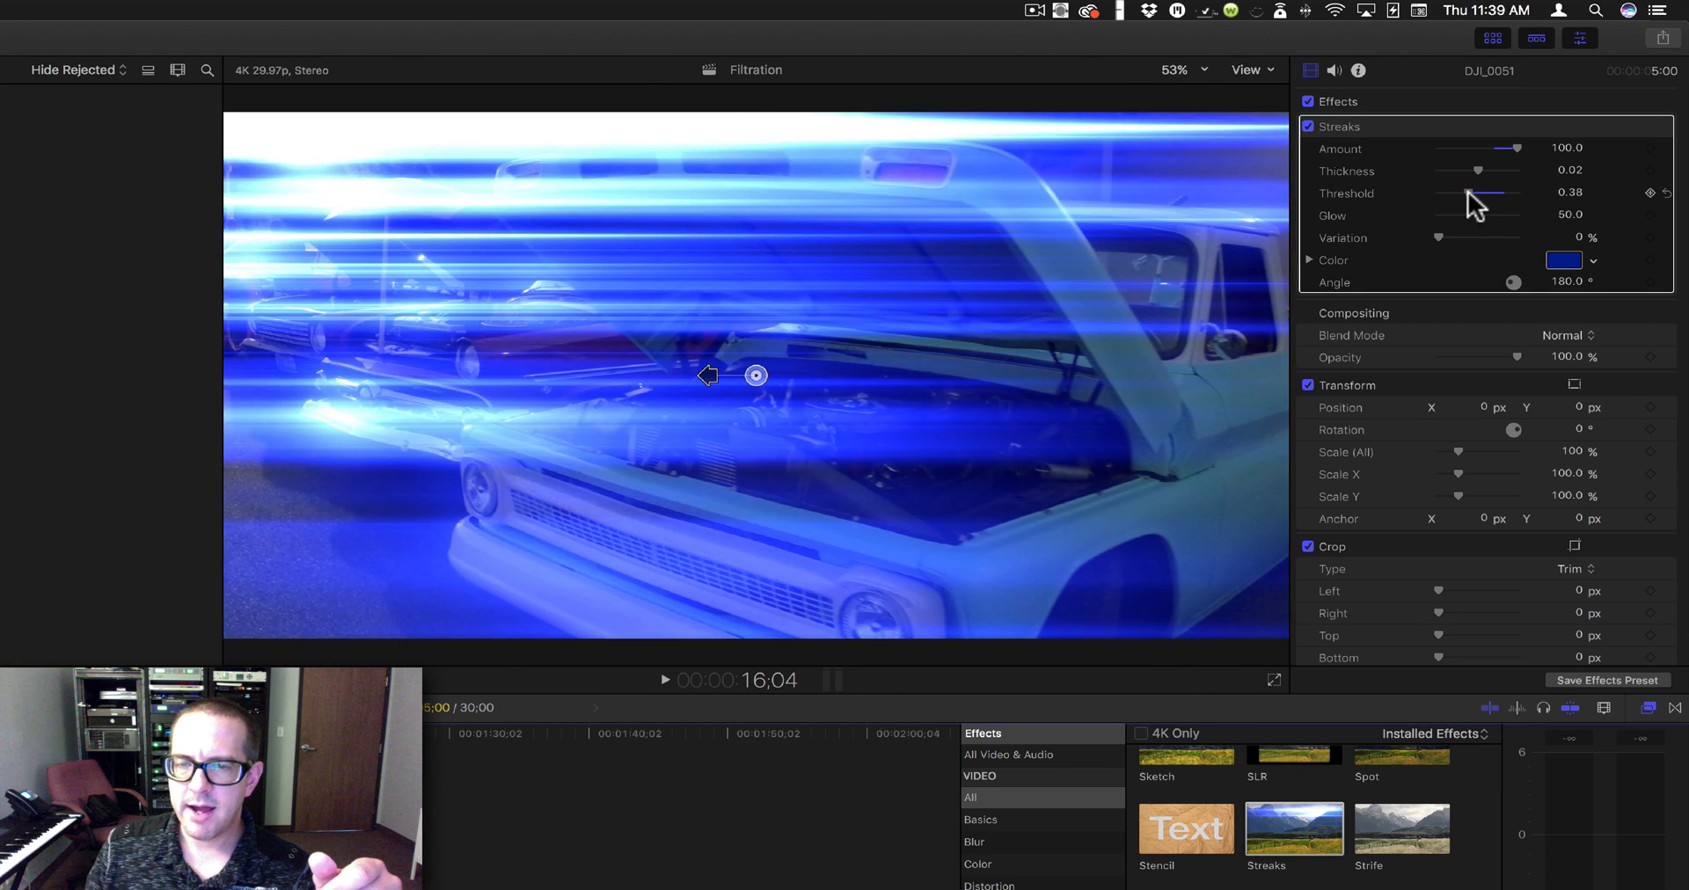
pyautogui.moveTo(1449, 203); pyautogui.dragTo(1481, 203)
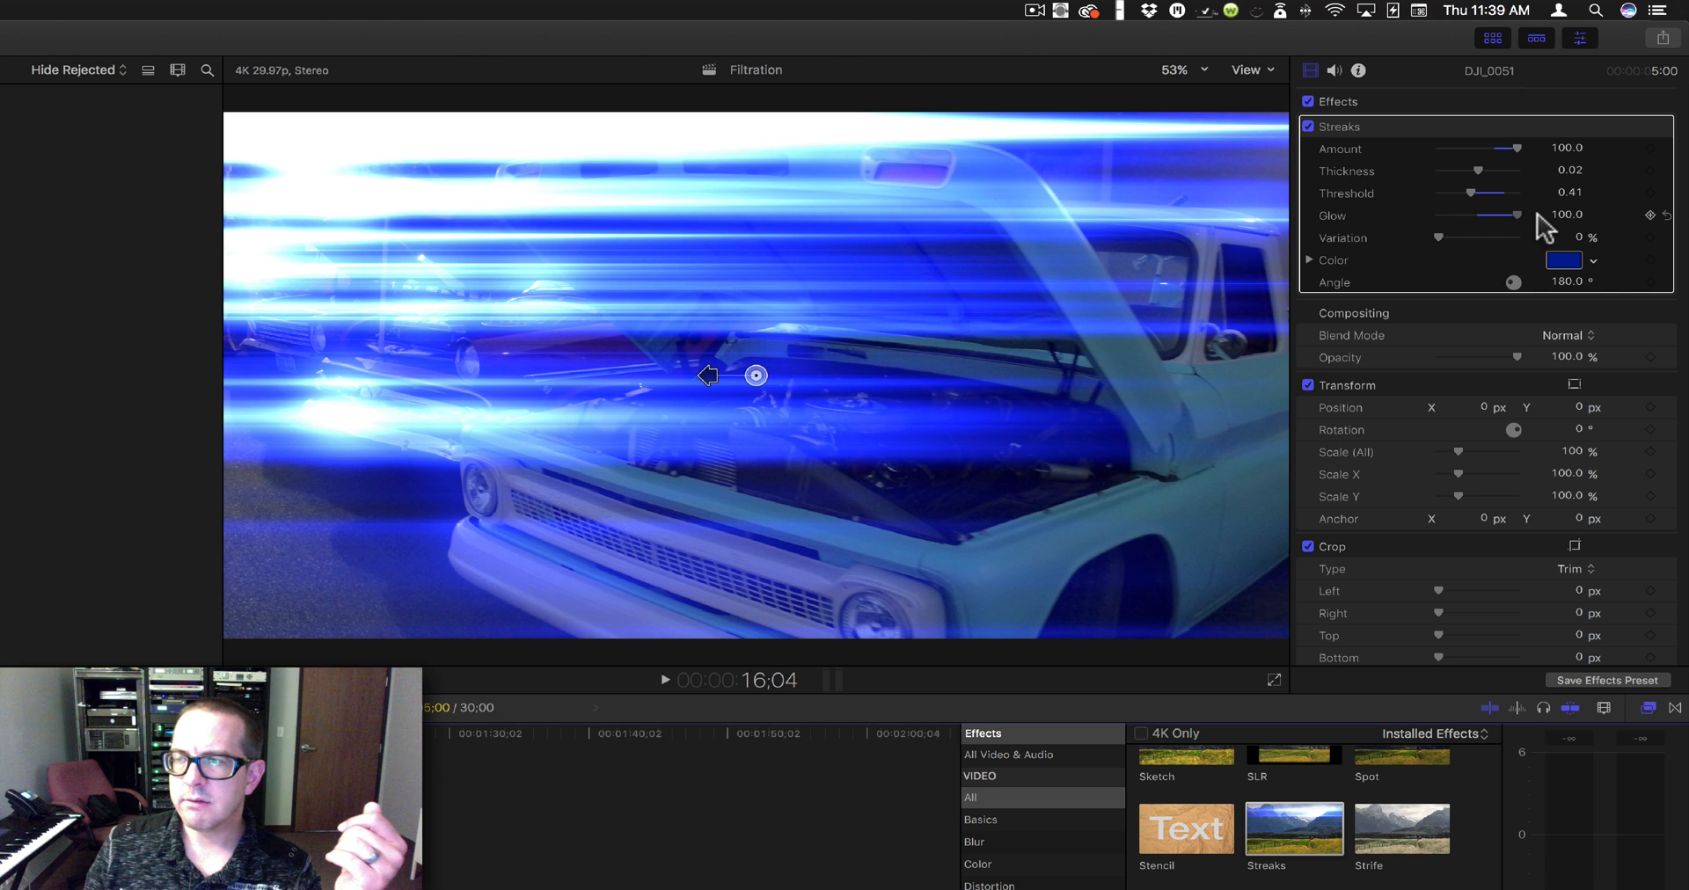
# Step: Set Streaks Glow to 67.33 and play the clip briefly to preview
pyautogui.moveTo(1513, 215); pyautogui.dragTo(1476, 214)
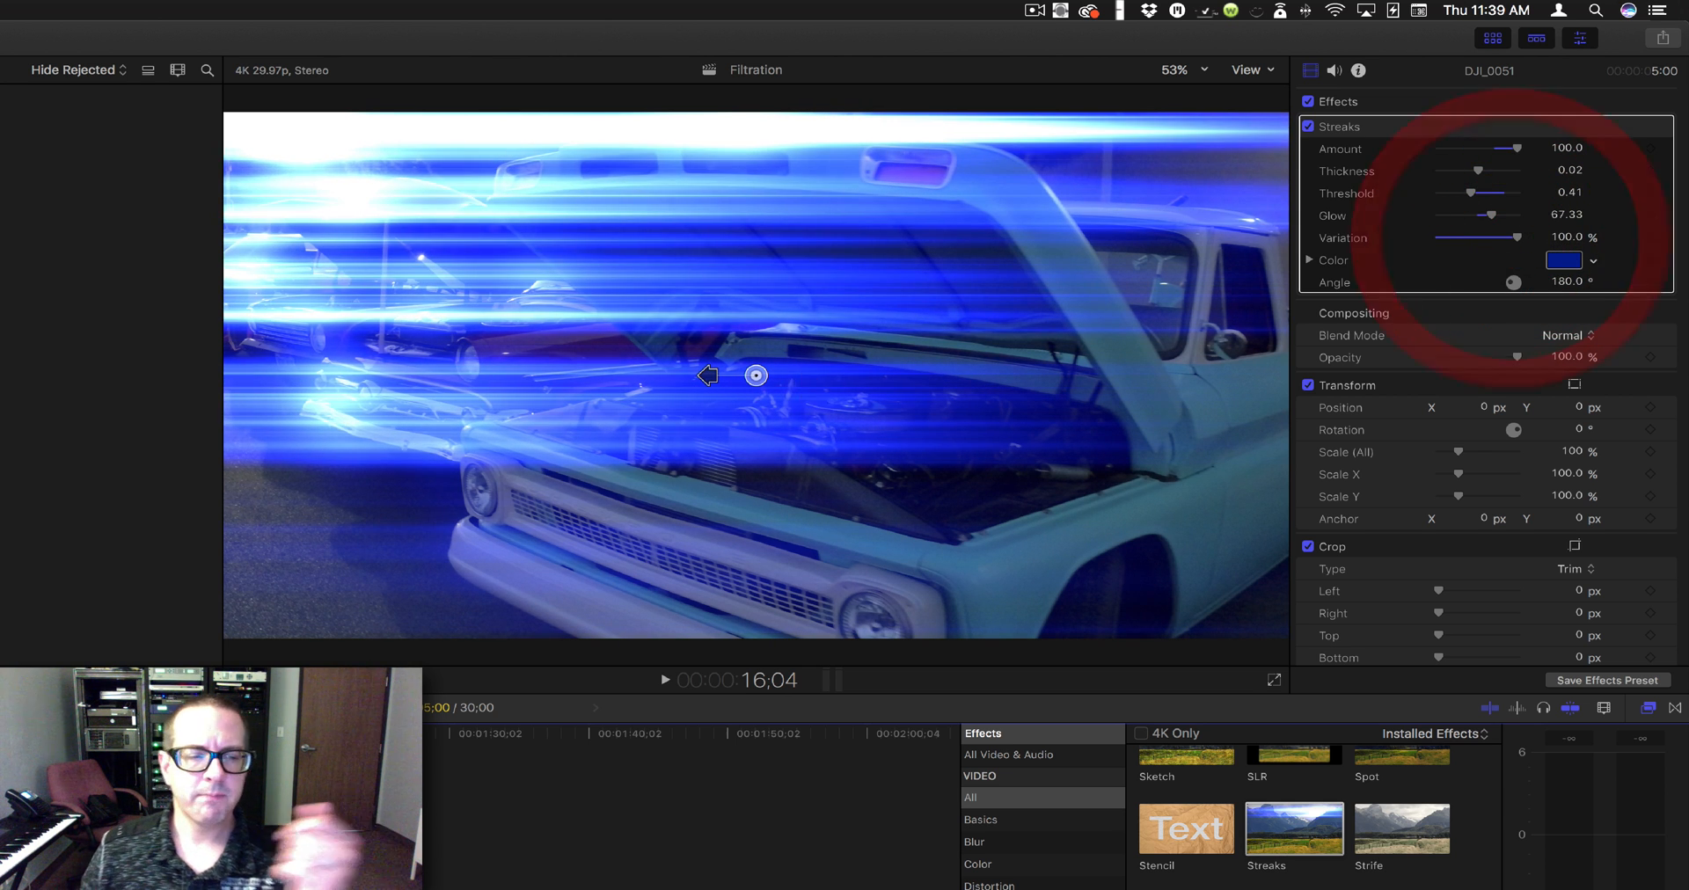
pyautogui.click(665, 680)
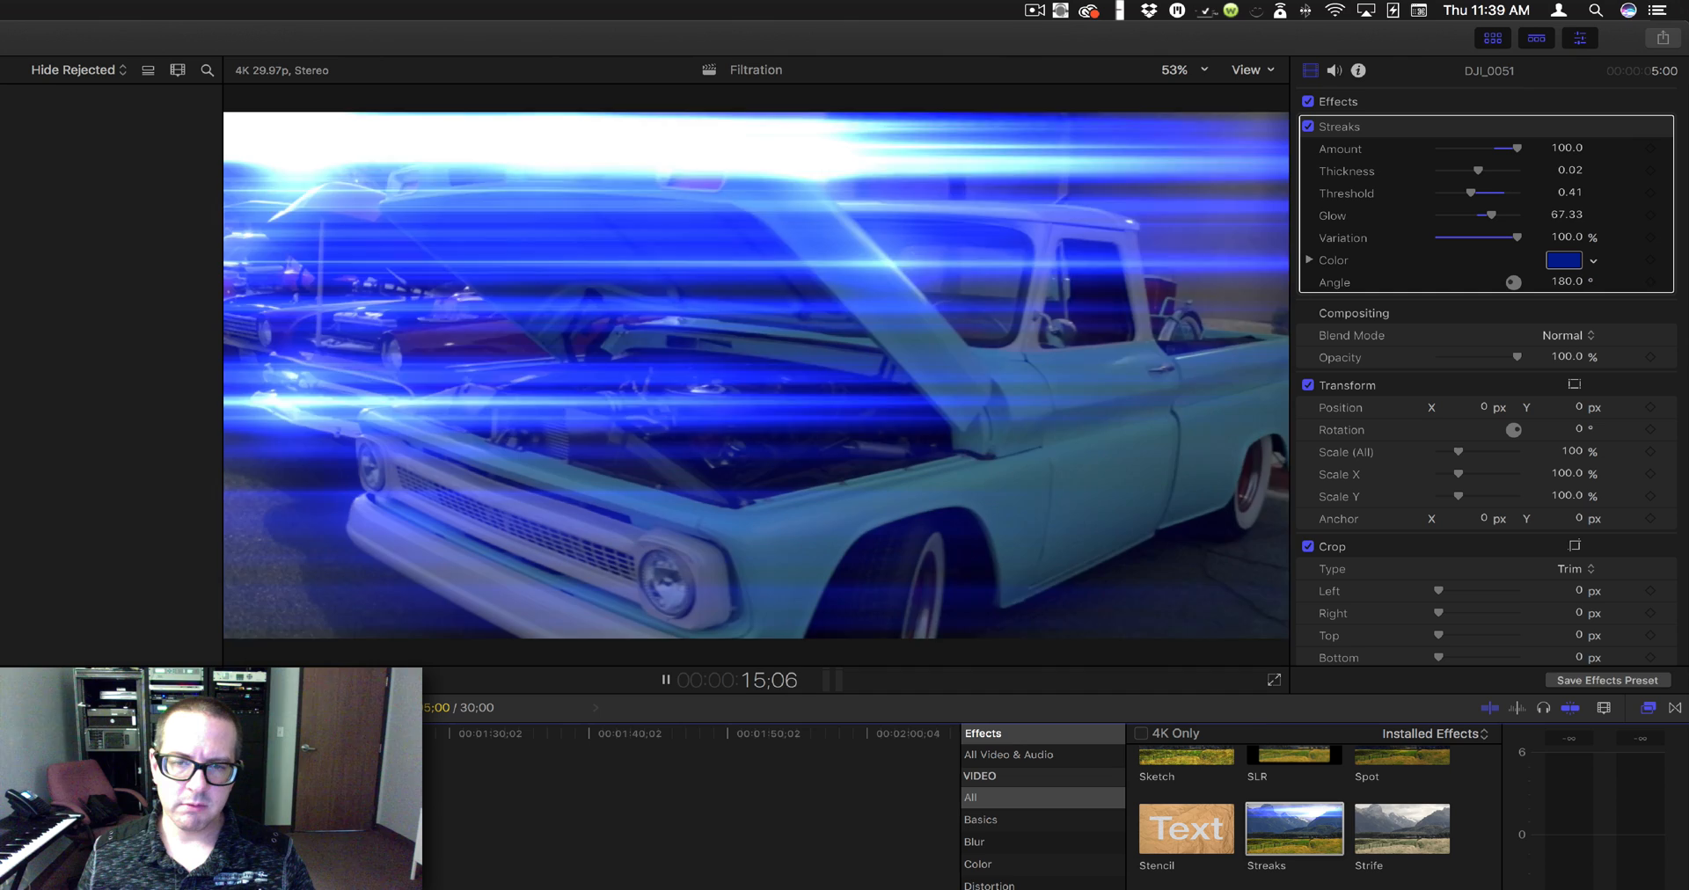
pyautogui.click(666, 680)
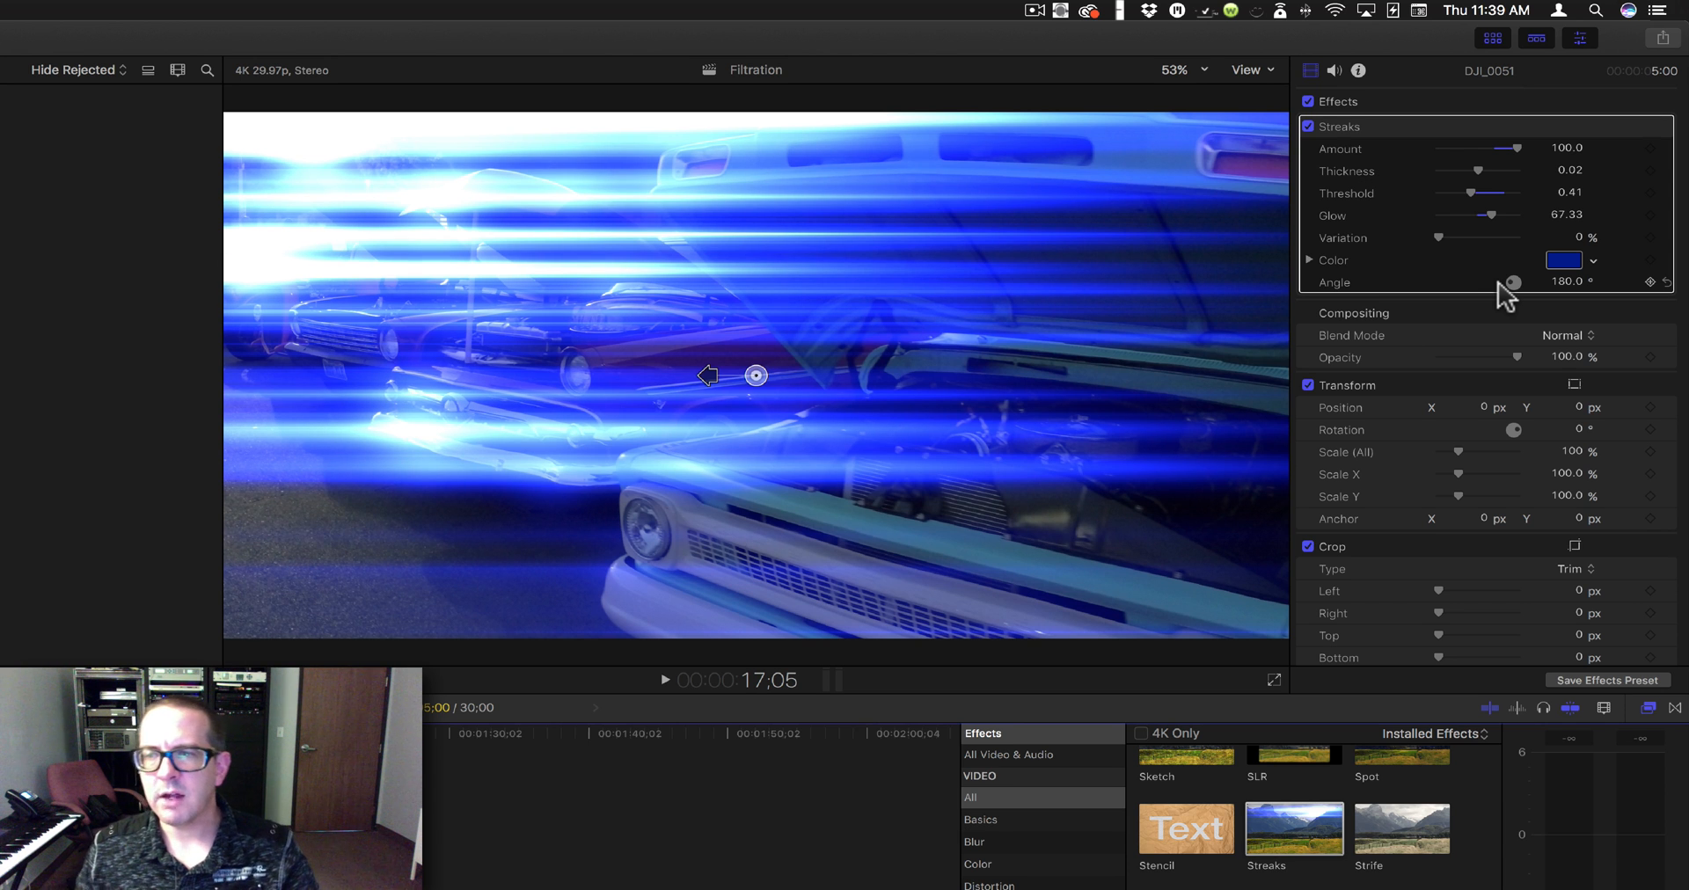
pyautogui.moveTo(1578, 300)
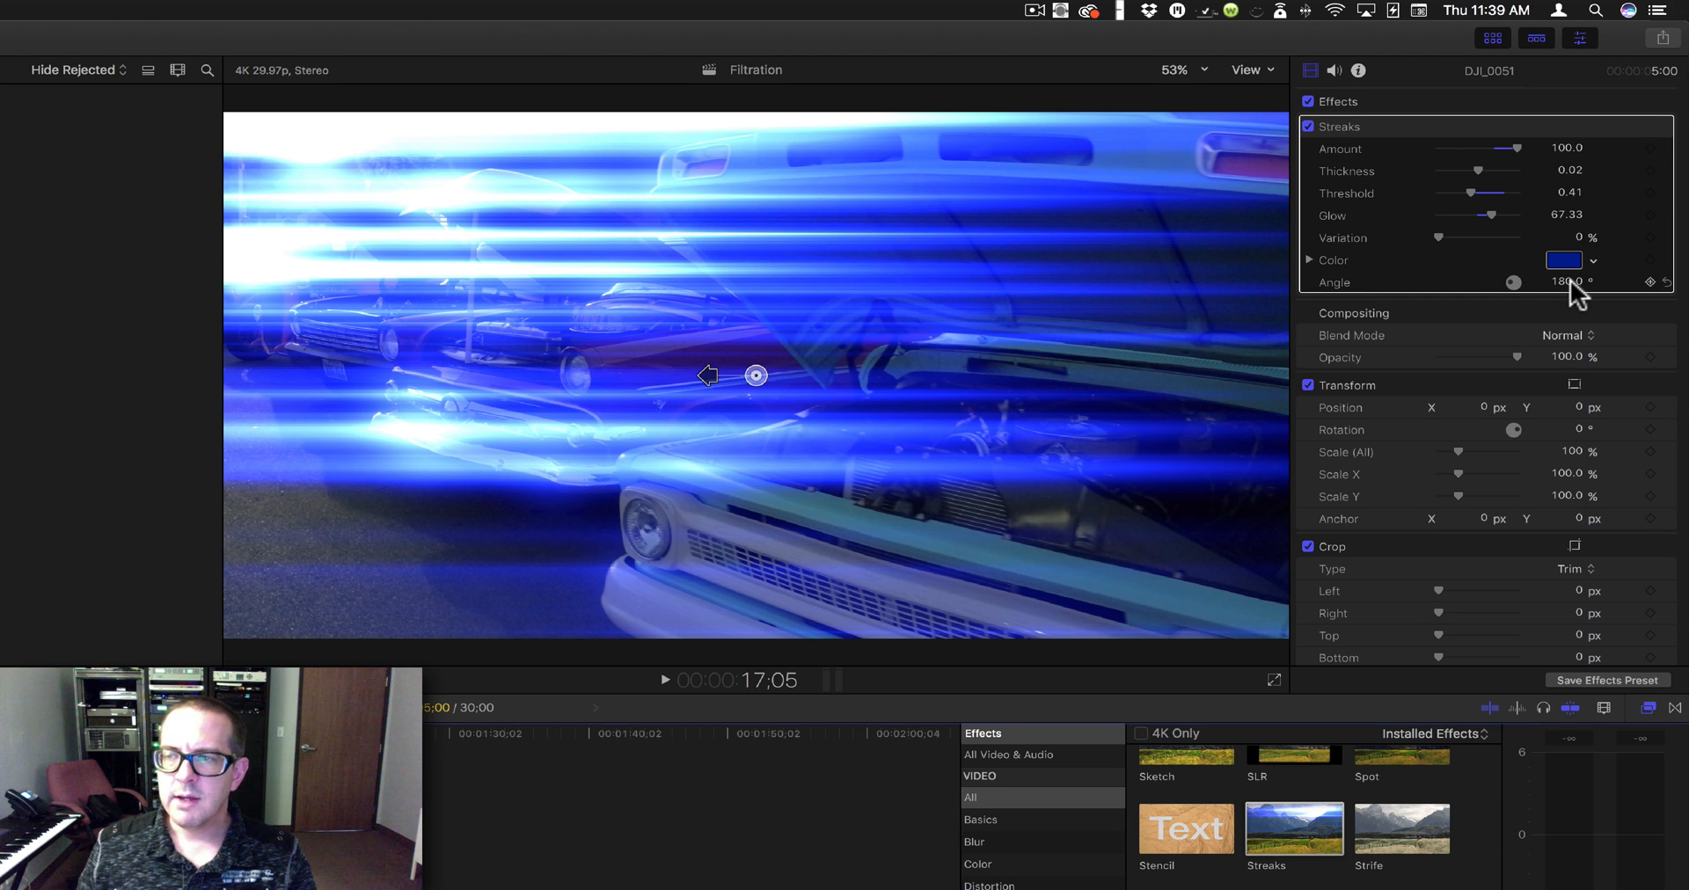
# Step: Rotate the Streaks Angle dial to 79.6° for near-vertical streaks
pyautogui.moveTo(1513, 281); pyautogui.dragTo(1507, 282)
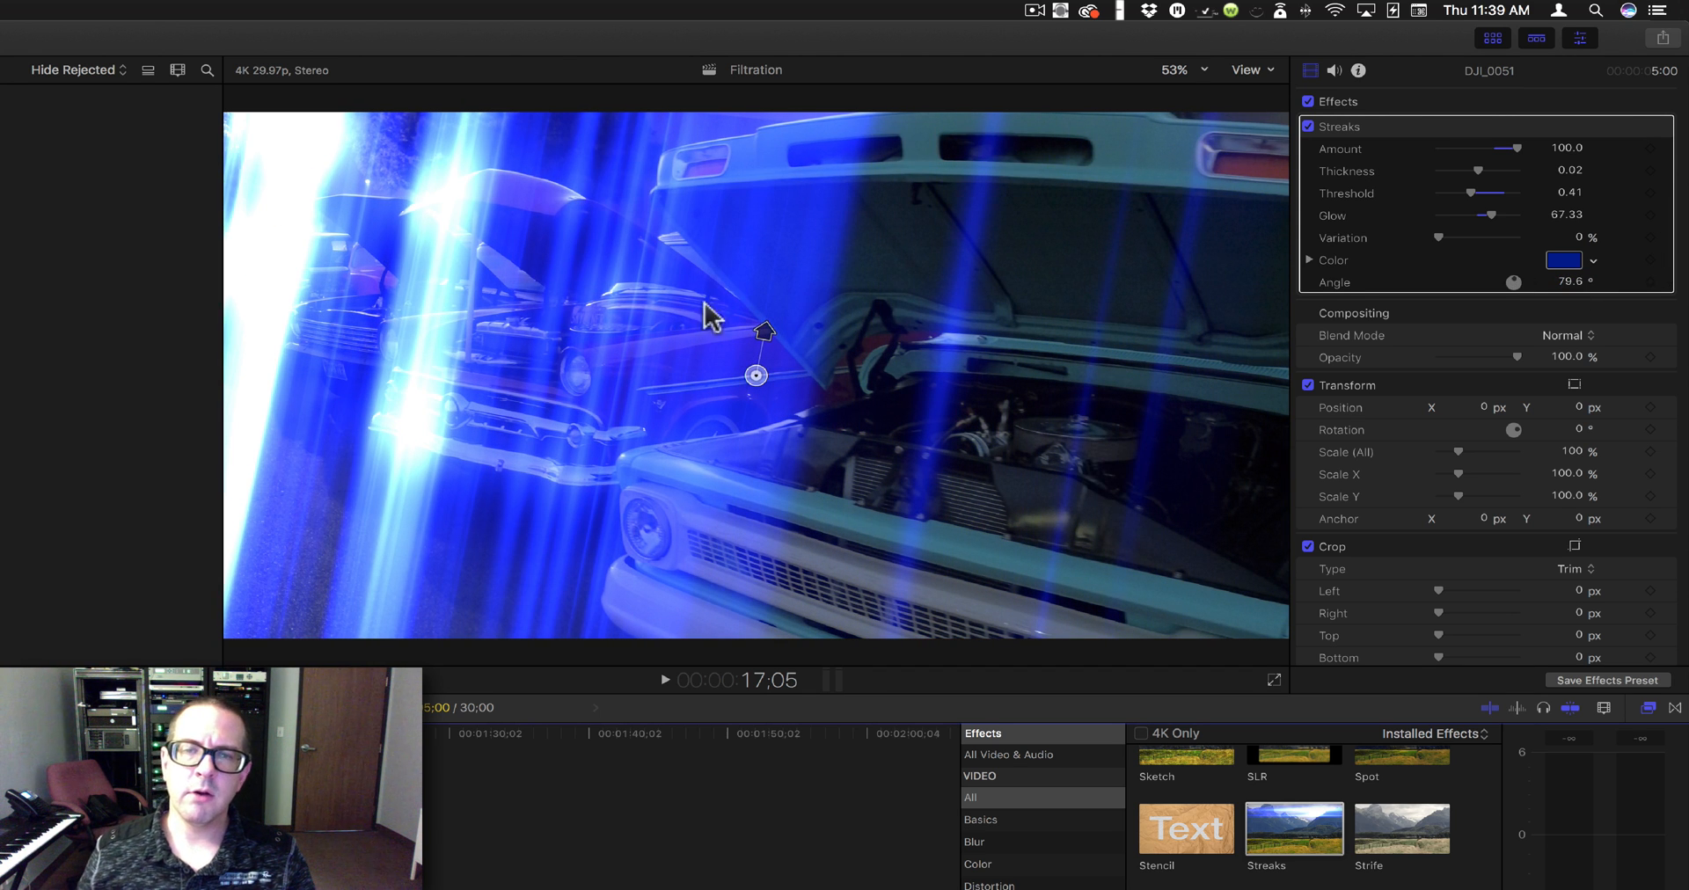
pyautogui.moveTo(668, 302)
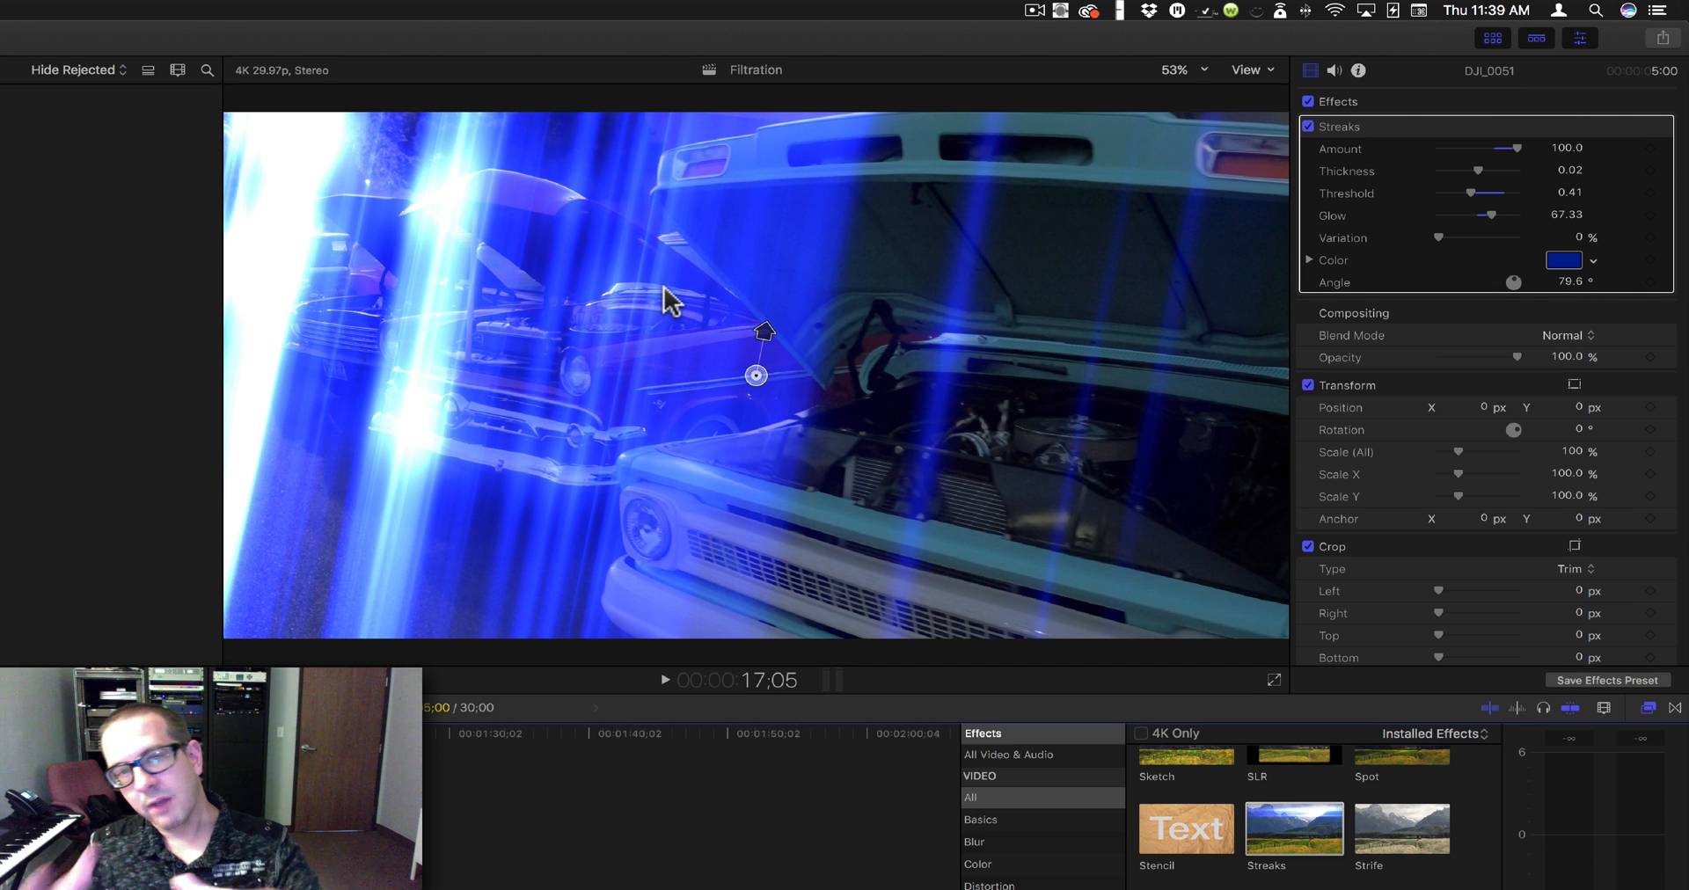
pyautogui.moveTo(836, 54)
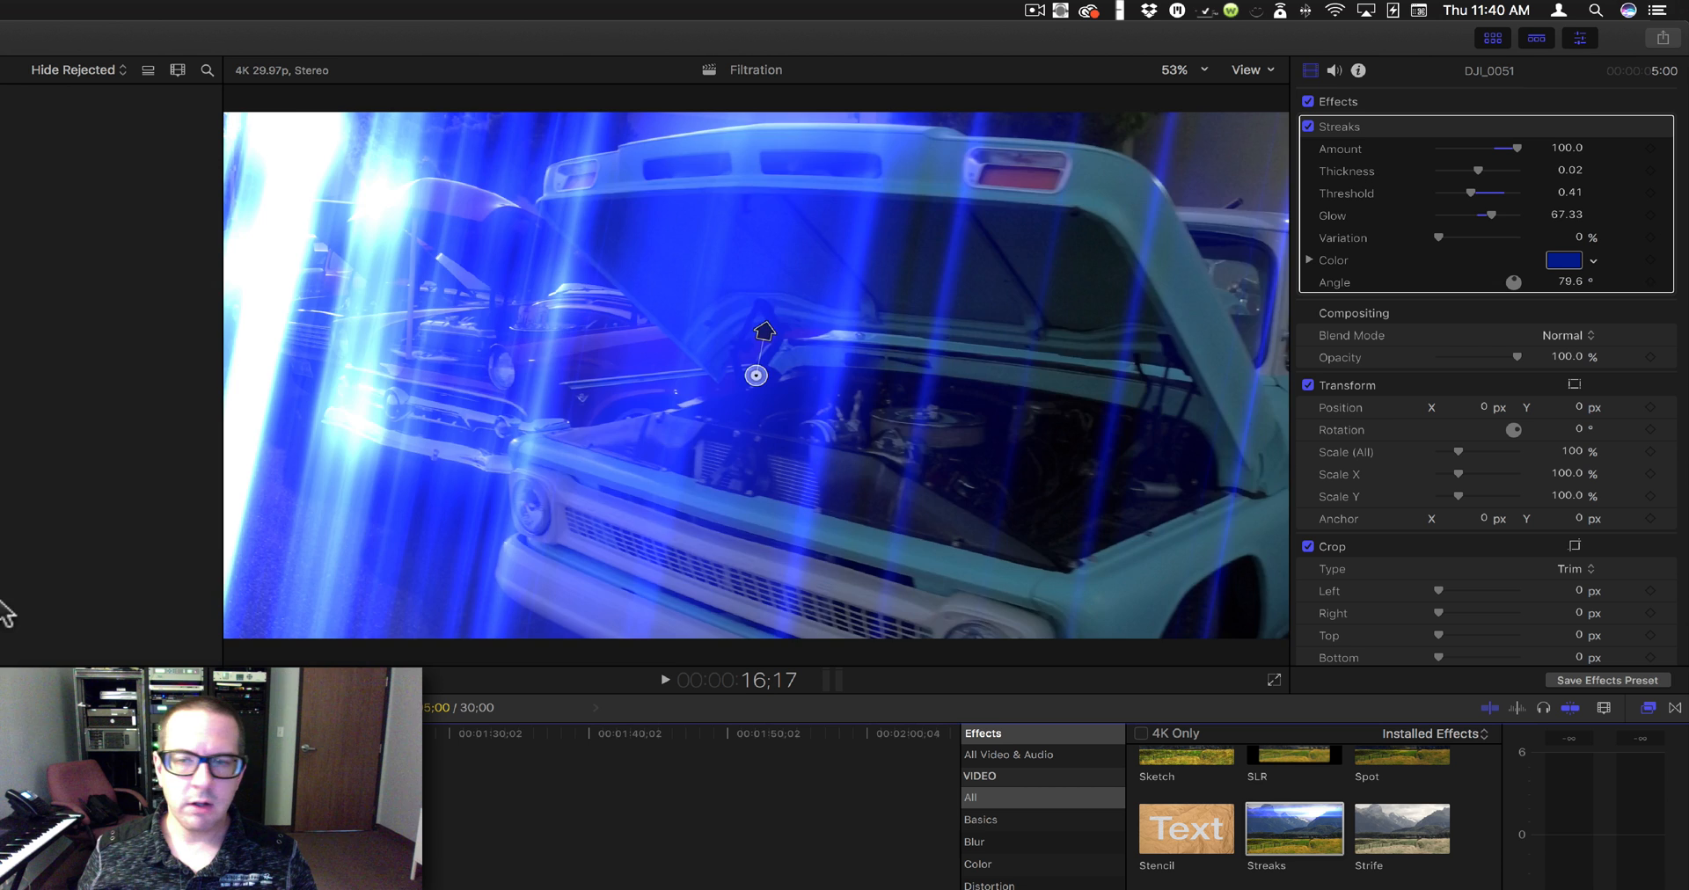
# Step: Try several colours in the Streaks colour picker, ending on dark teal blue
pyautogui.click(1574, 261)
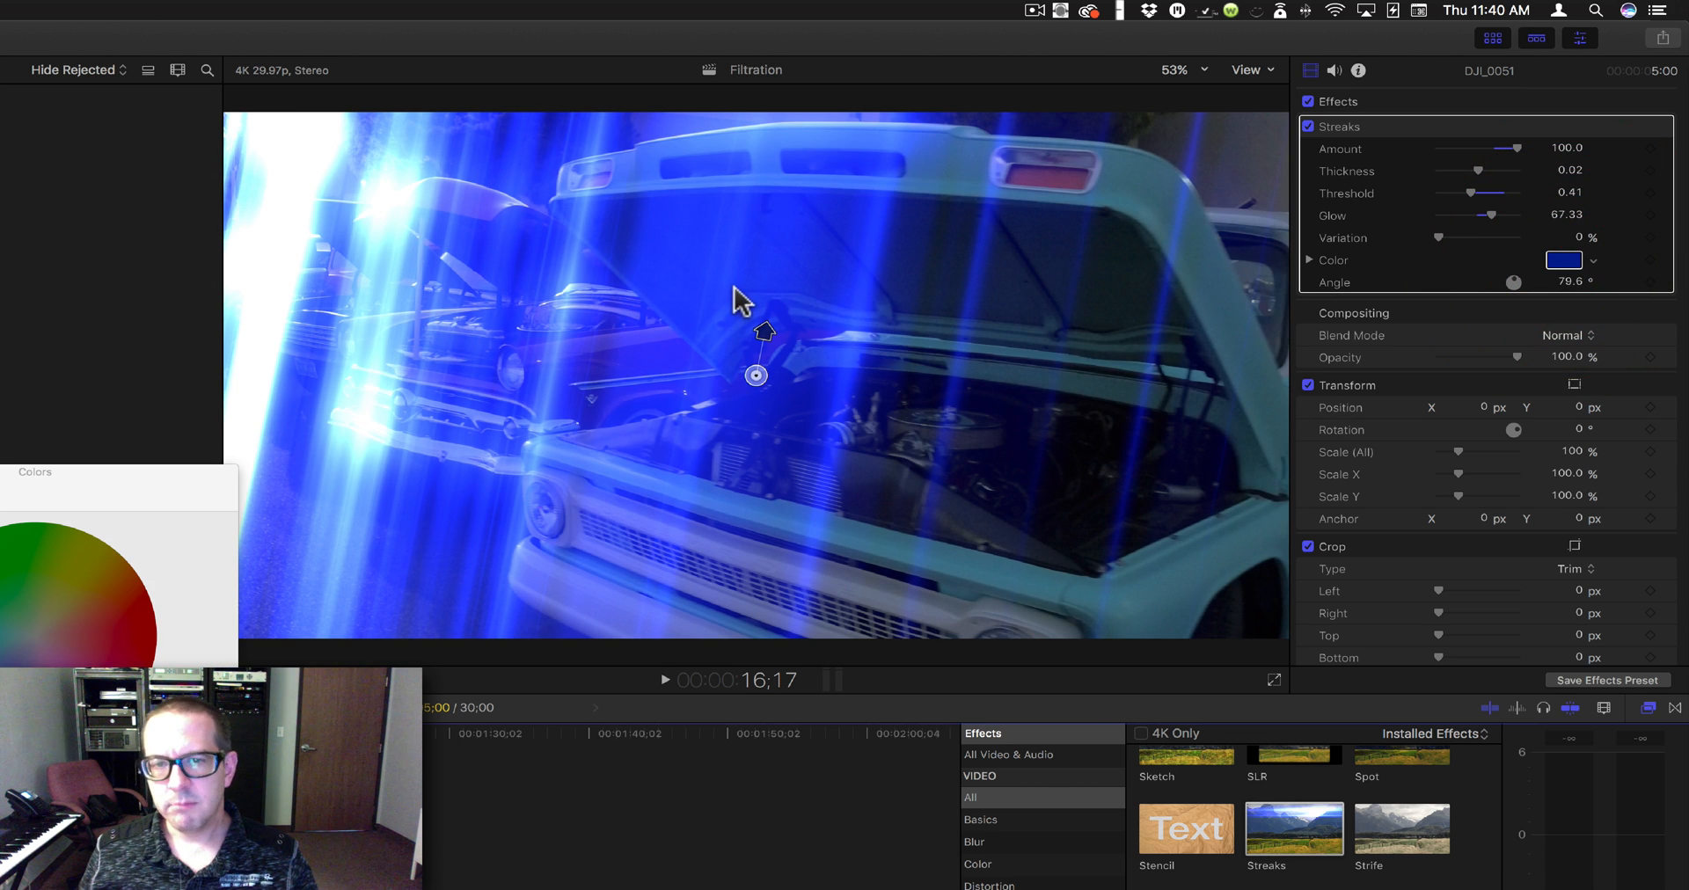
pyautogui.moveTo(740, 306)
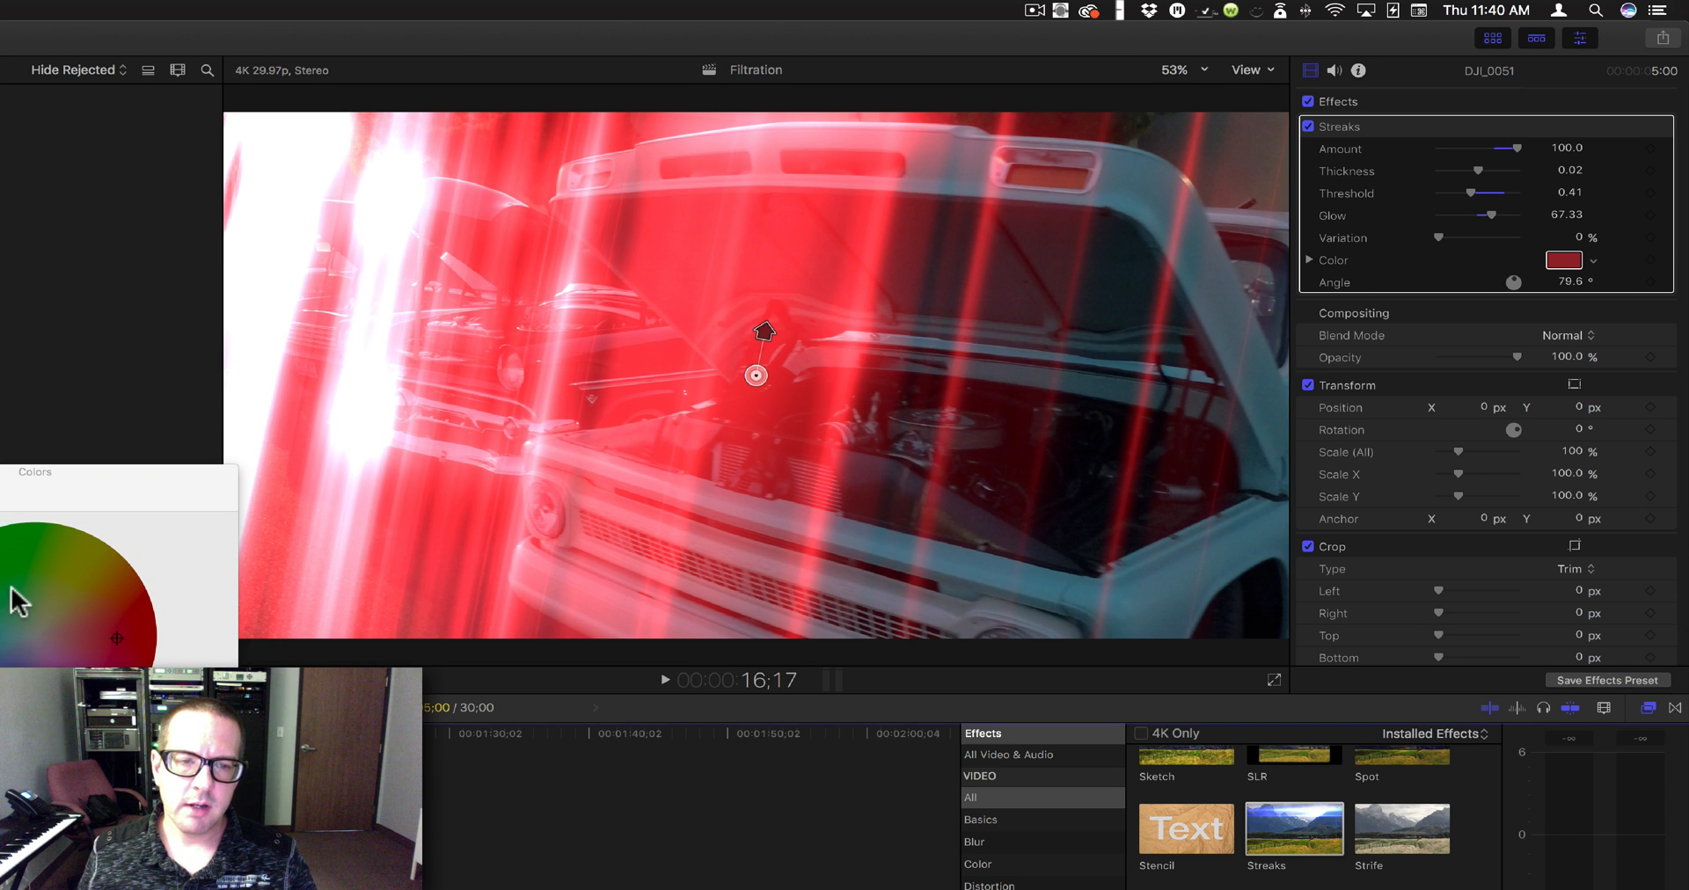
pyautogui.click(83, 557)
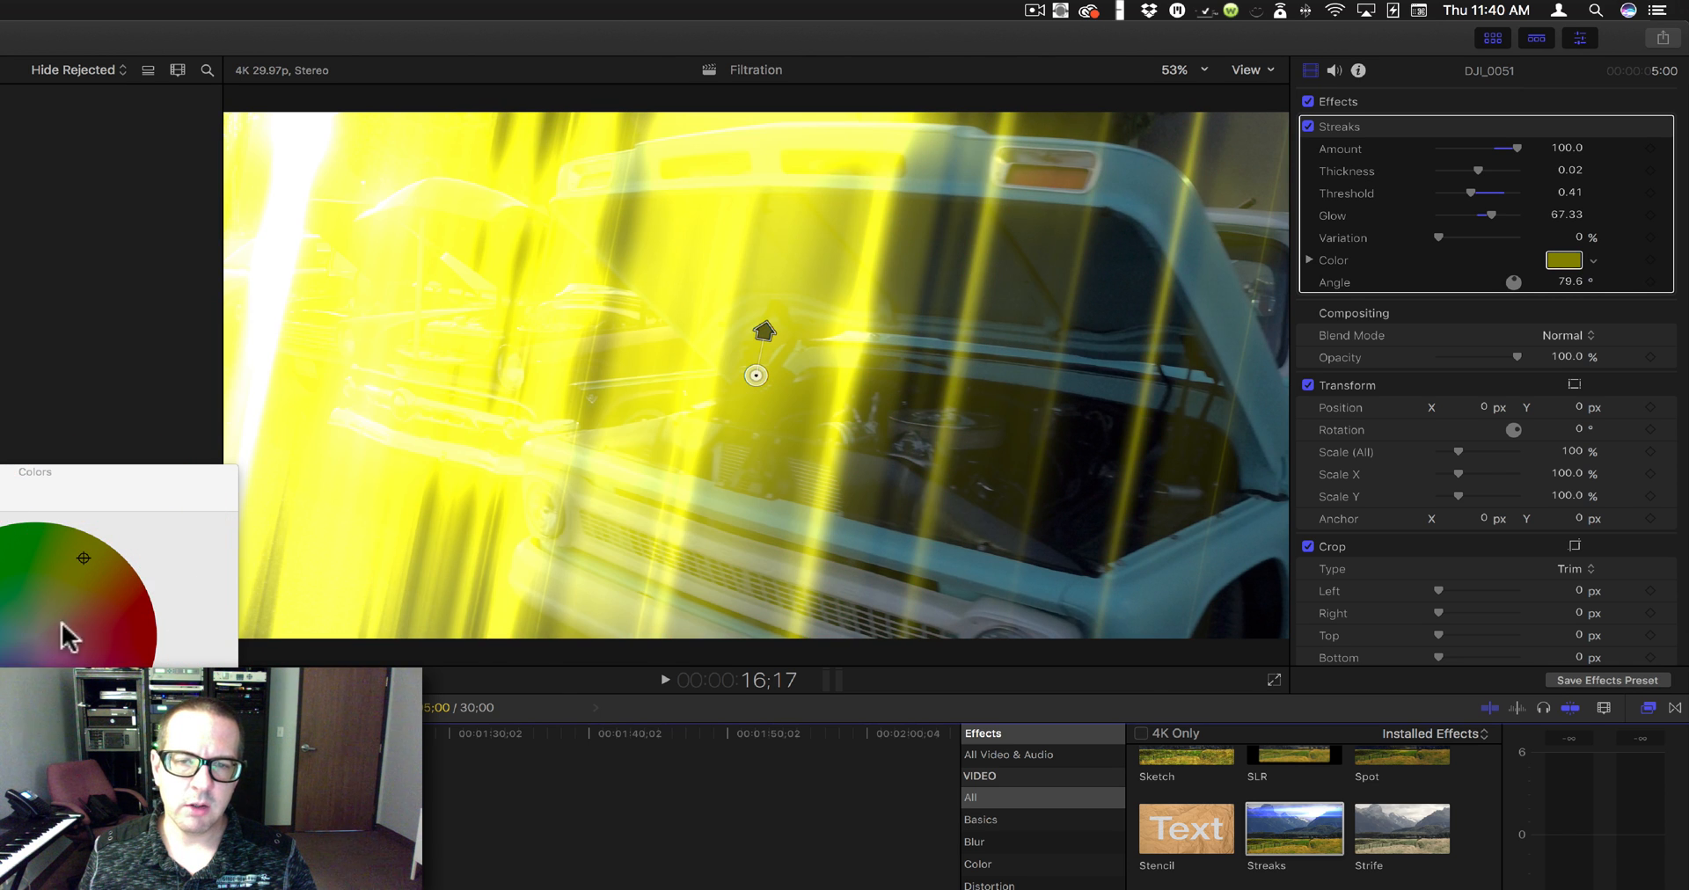
pyautogui.click(102, 604)
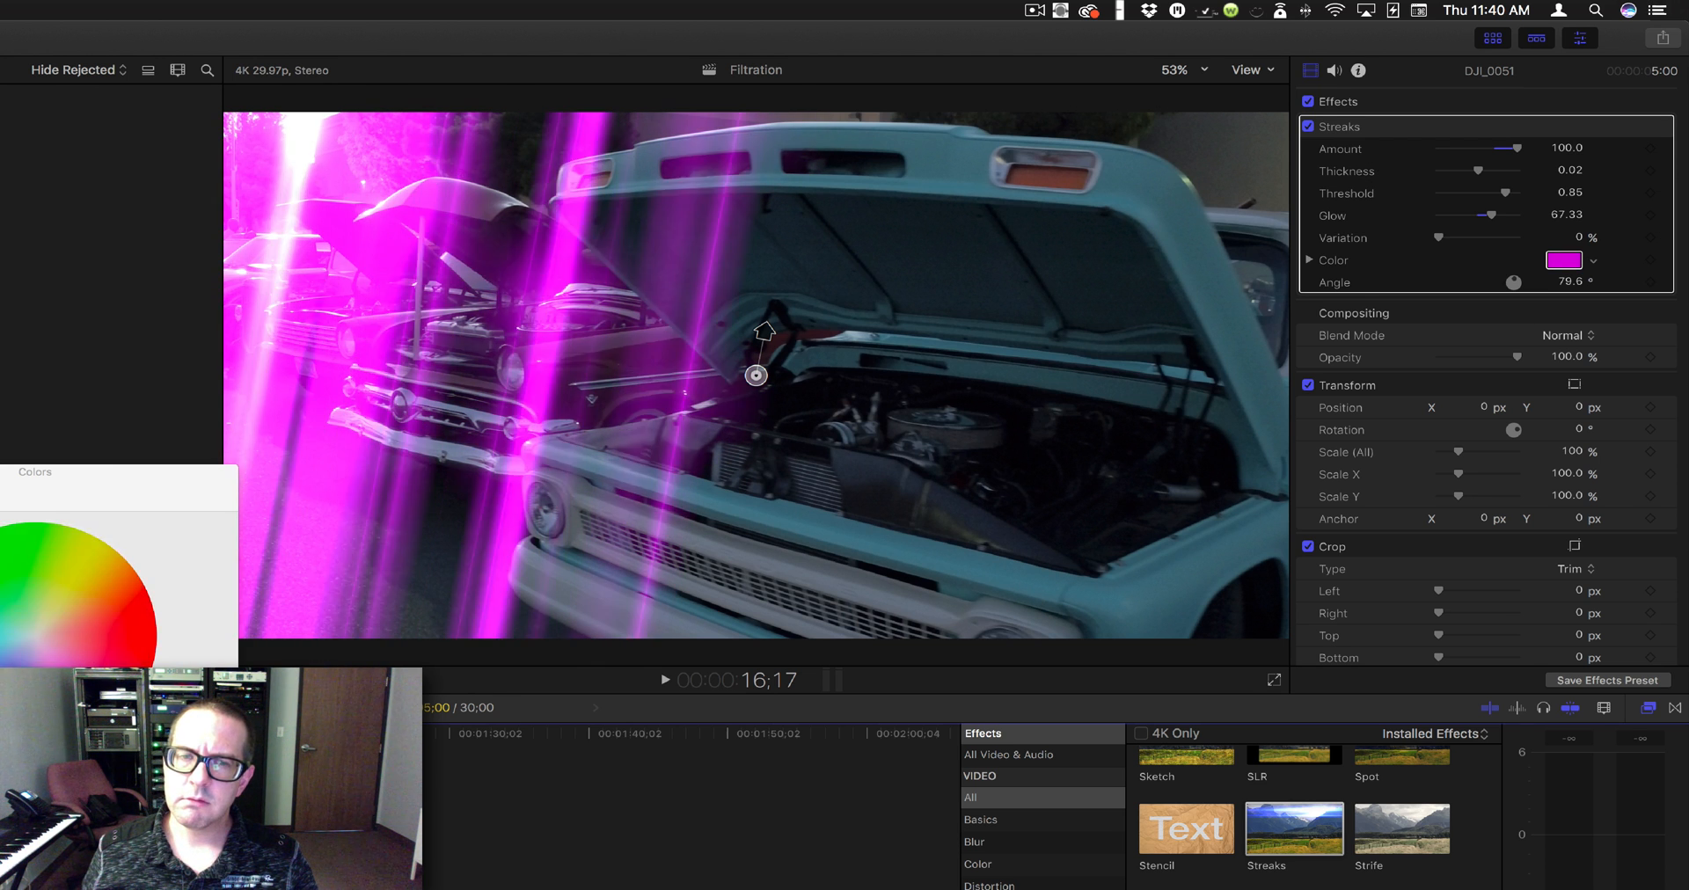
pyautogui.click(64, 604)
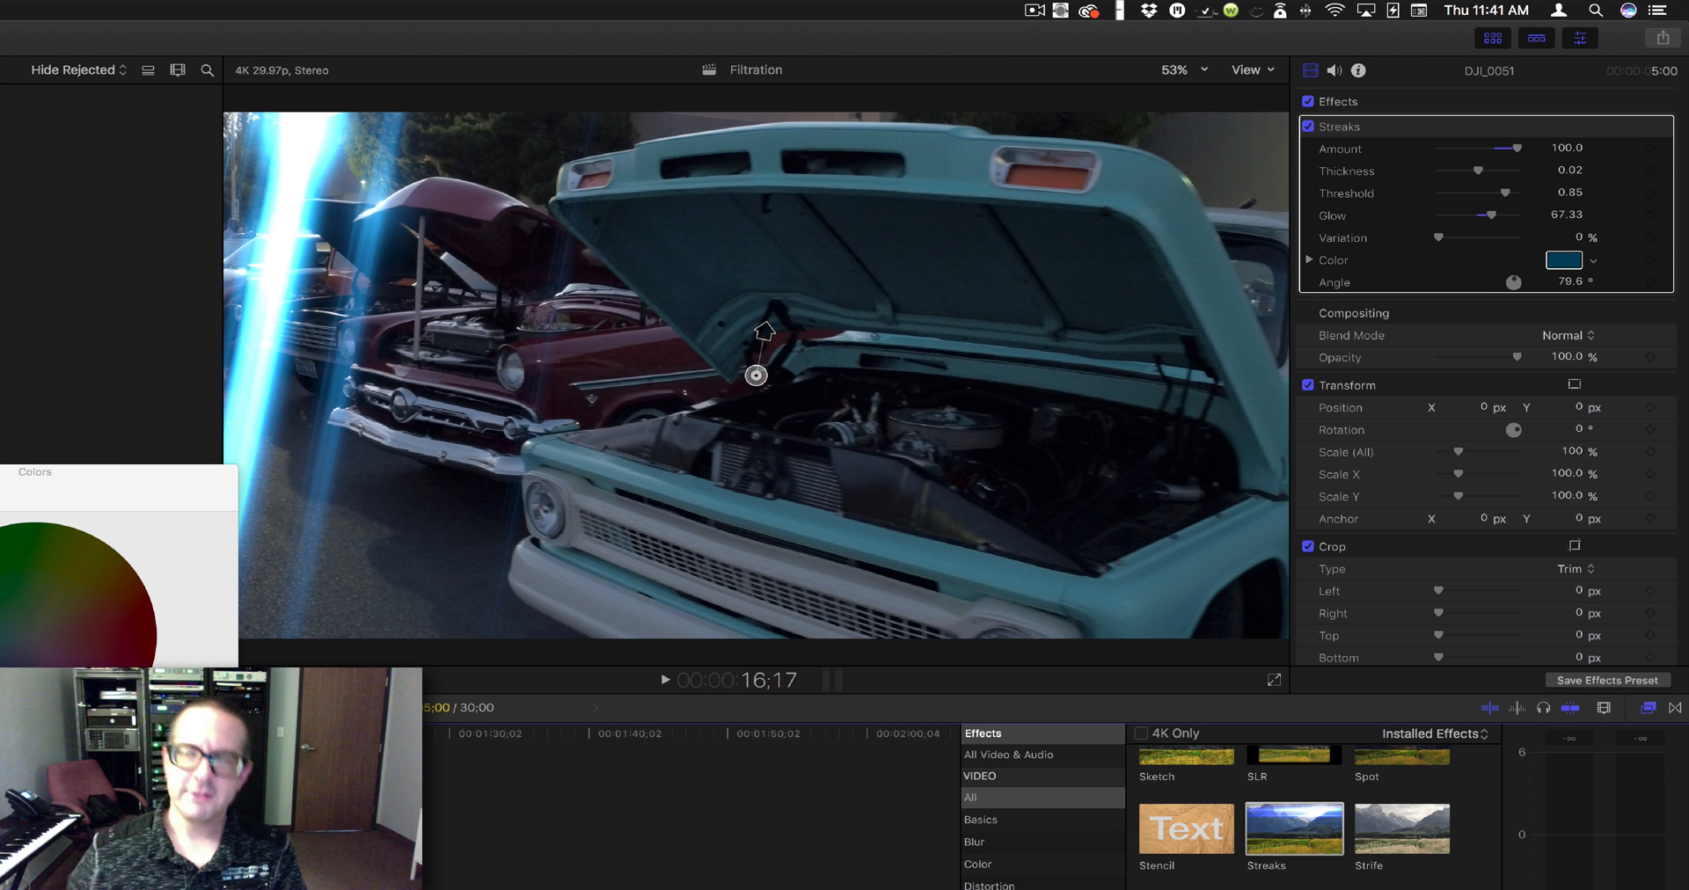
pyautogui.moveTo(1353, 131)
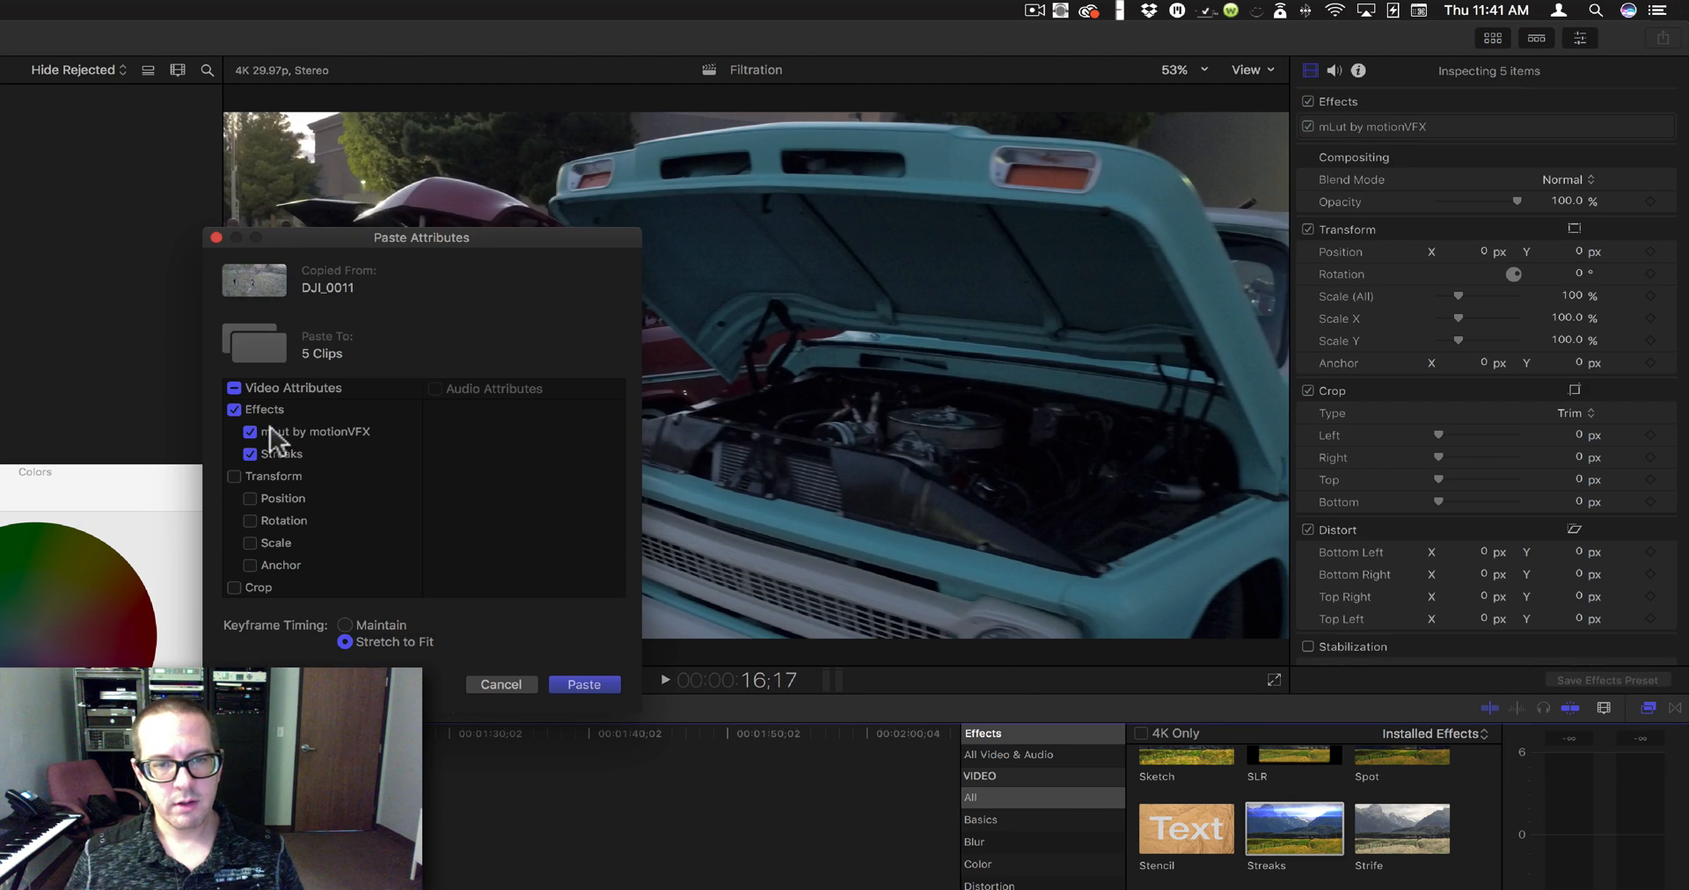
# Step: Paste only Streaks, with mLut excluded, onto five clips and play the field clip
pyautogui.click(584, 684)
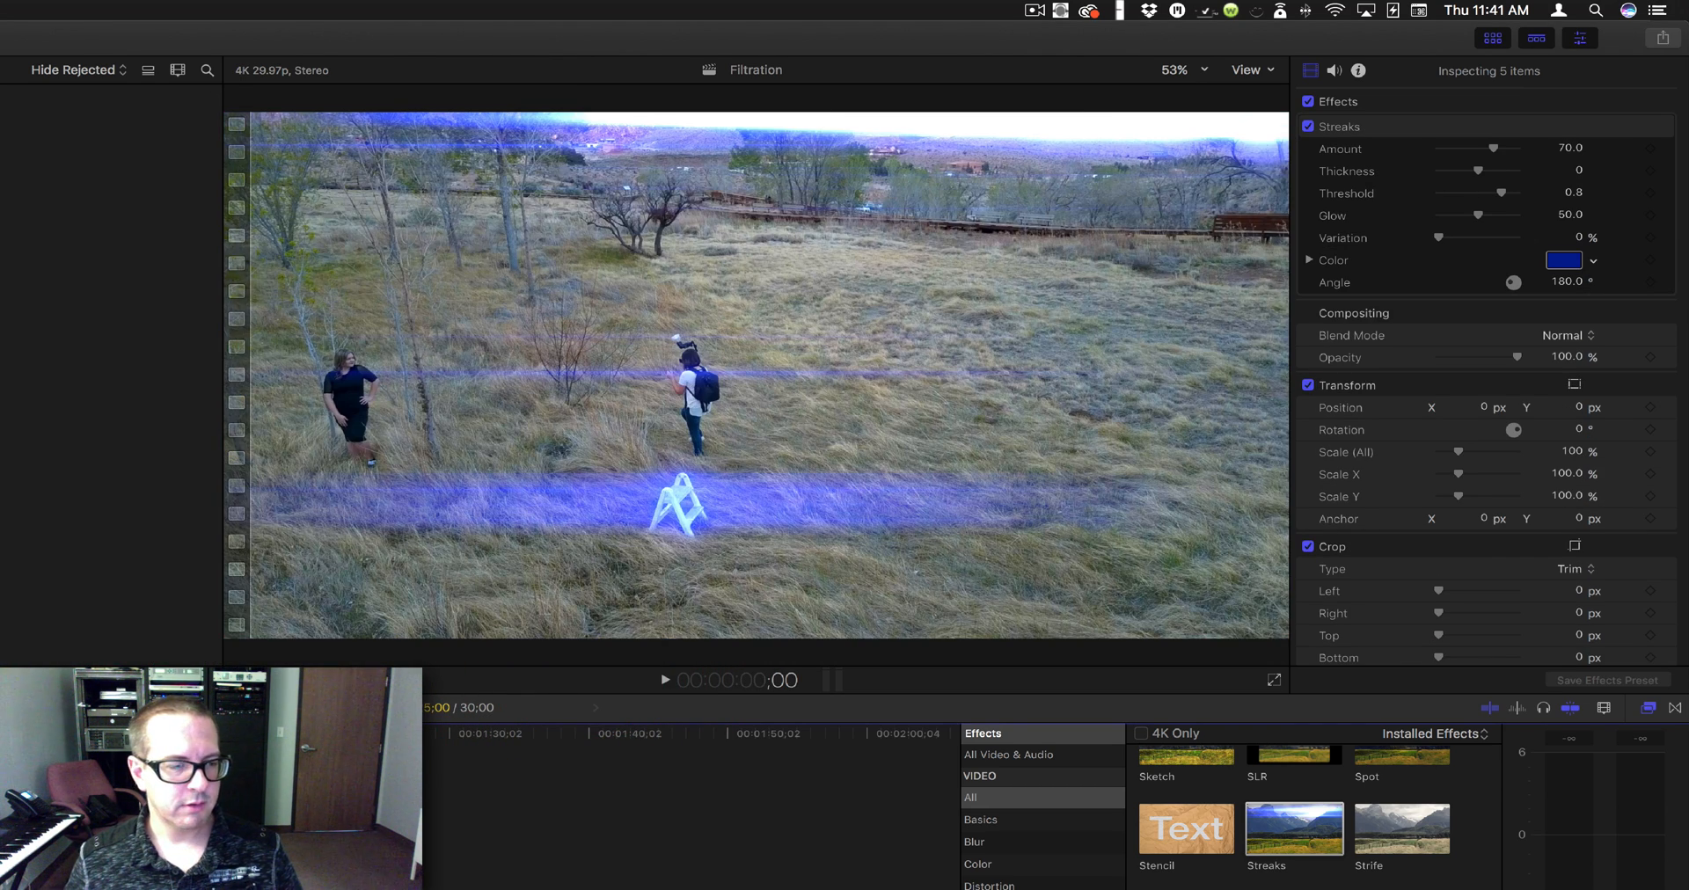
pyautogui.click(664, 680)
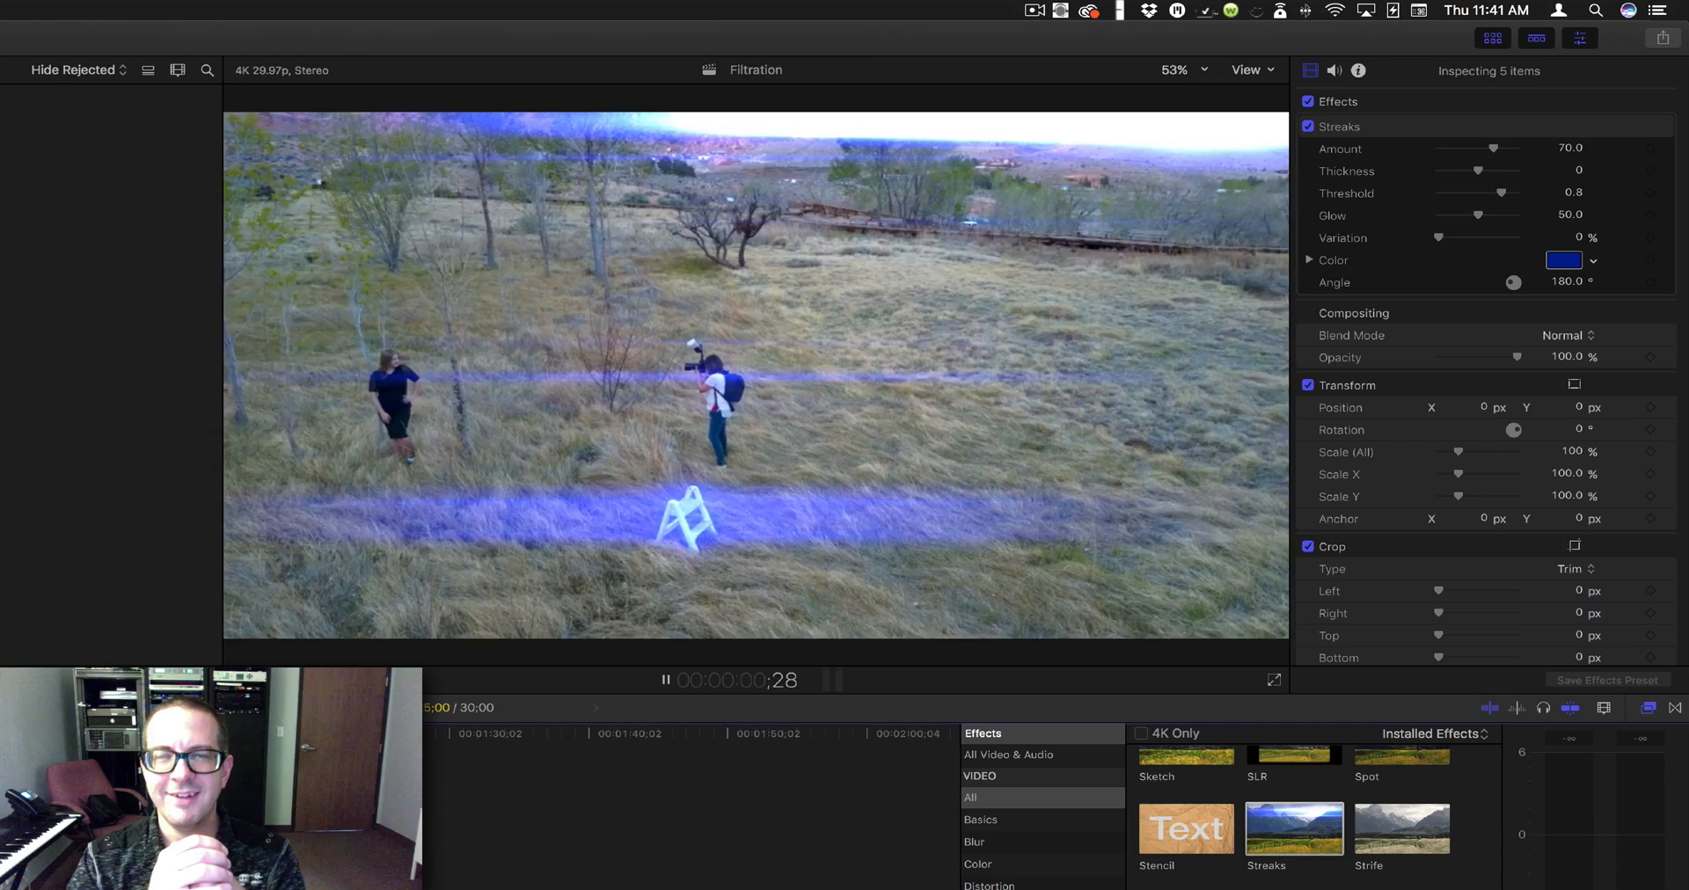